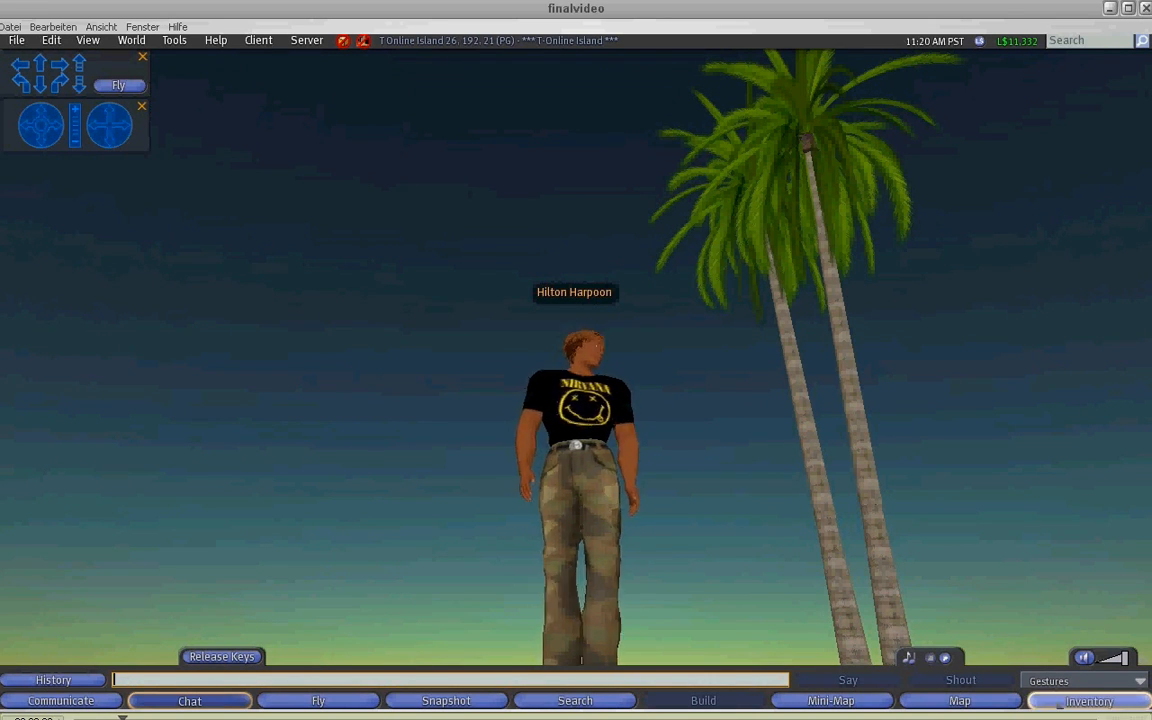
Wear the HRN TELEPORT HUD object from the inventory so its panel appears
left_click(1088, 700)
type("HRN TELEPORT HUD")
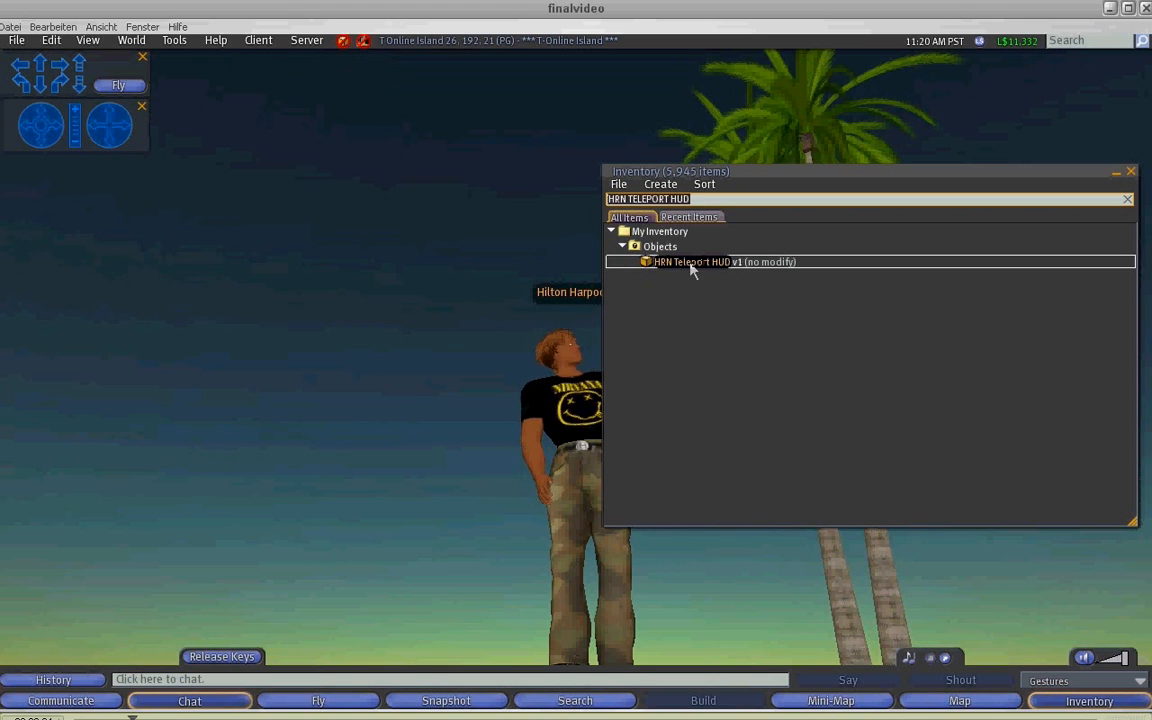
right_click(724, 260)
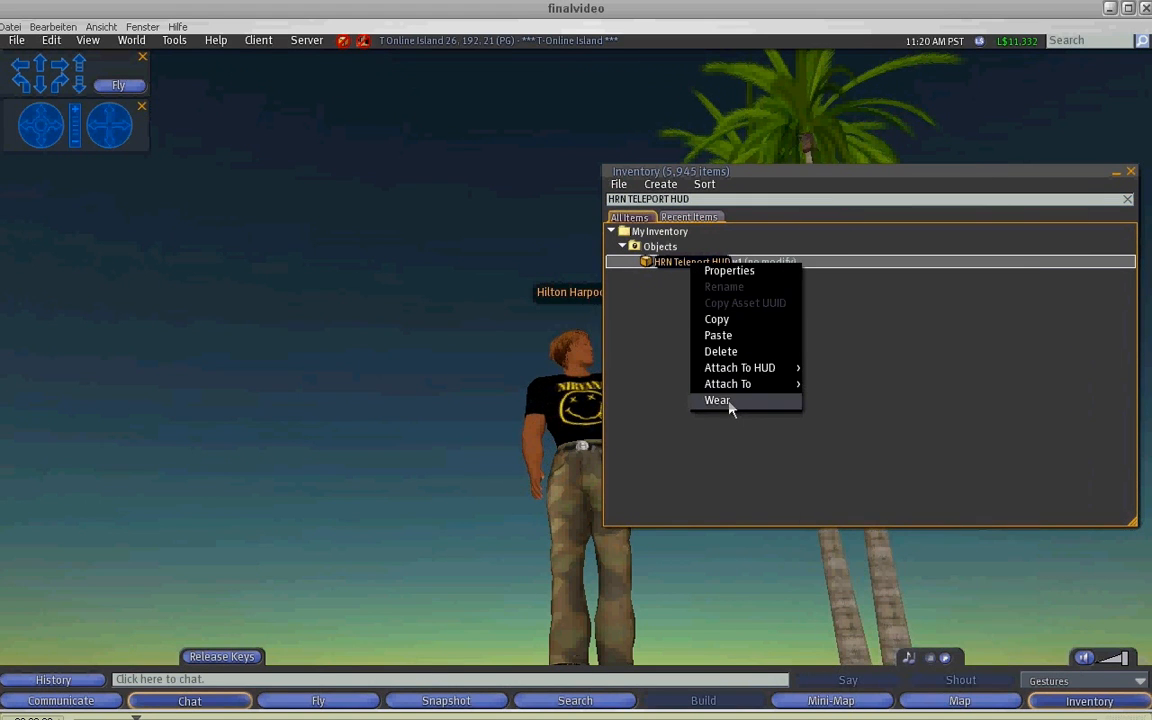
left_click(716, 400)
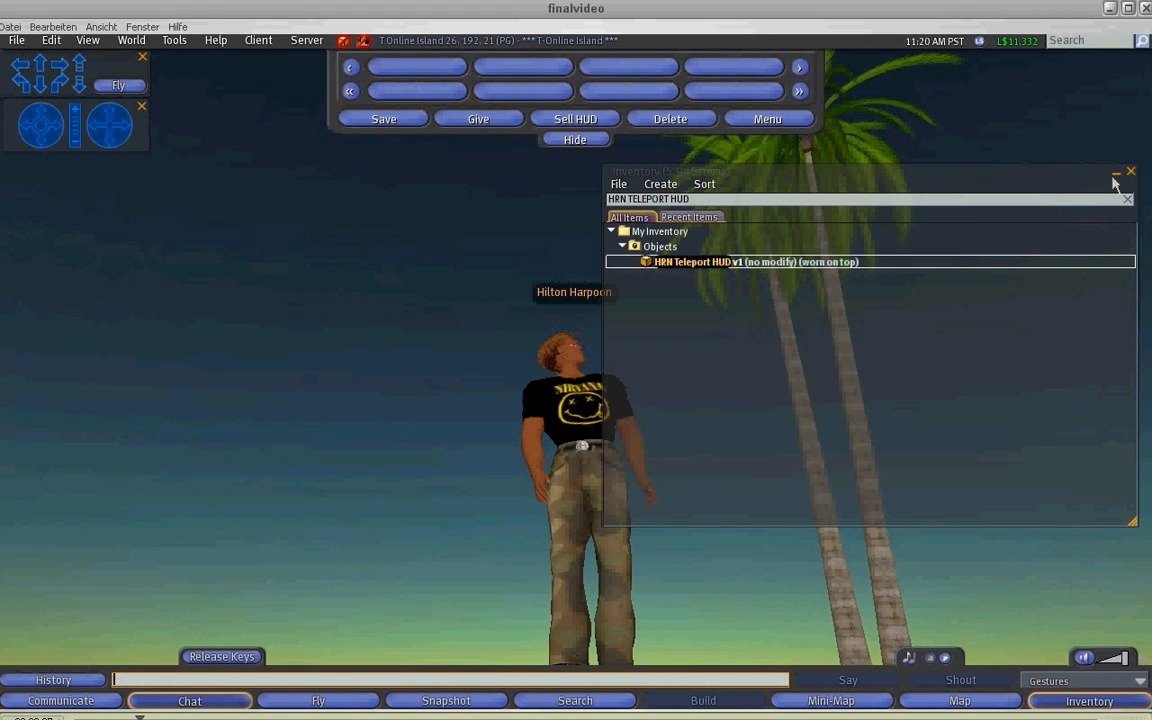
Save the current island spot as HUD locations named Home and Home2 via chat
left_click(1116, 172)
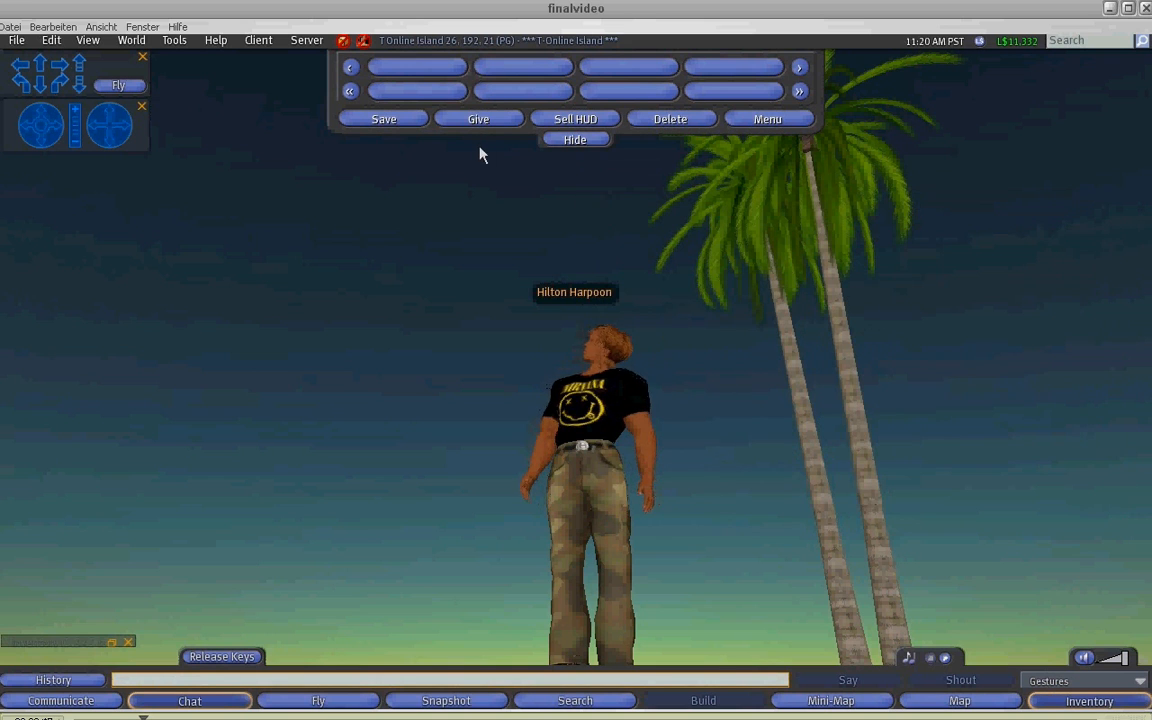
left_click(384, 118)
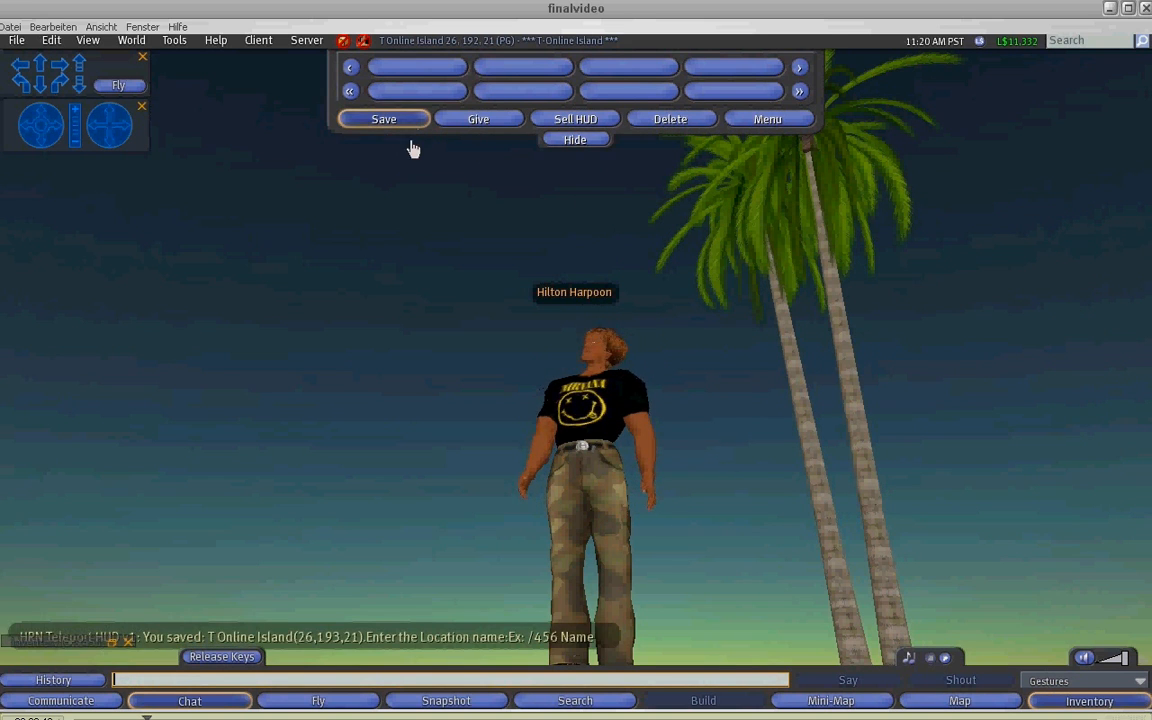
type("H")
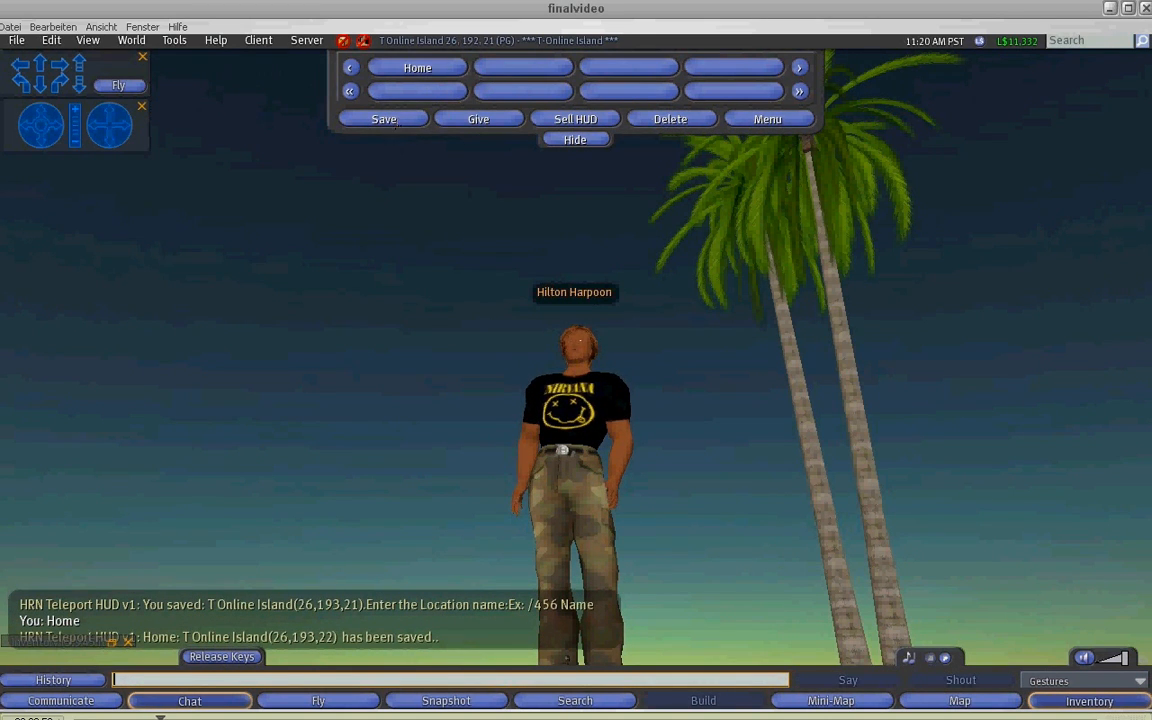
left_click(384, 118)
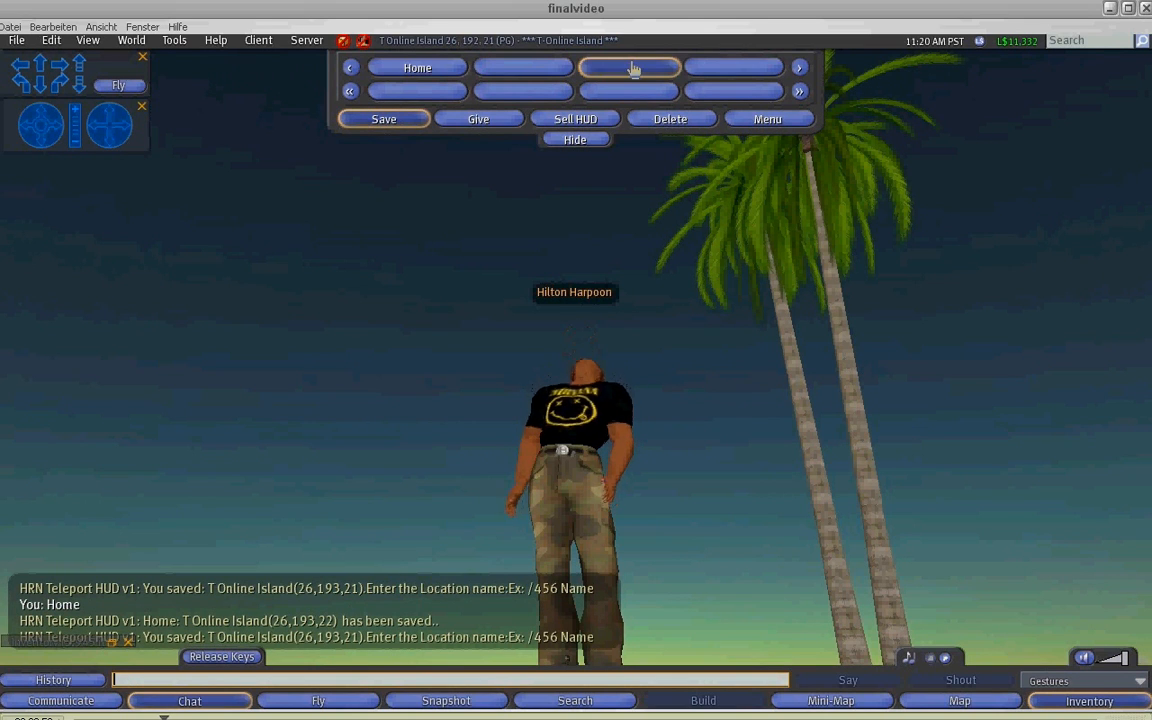
type("H")
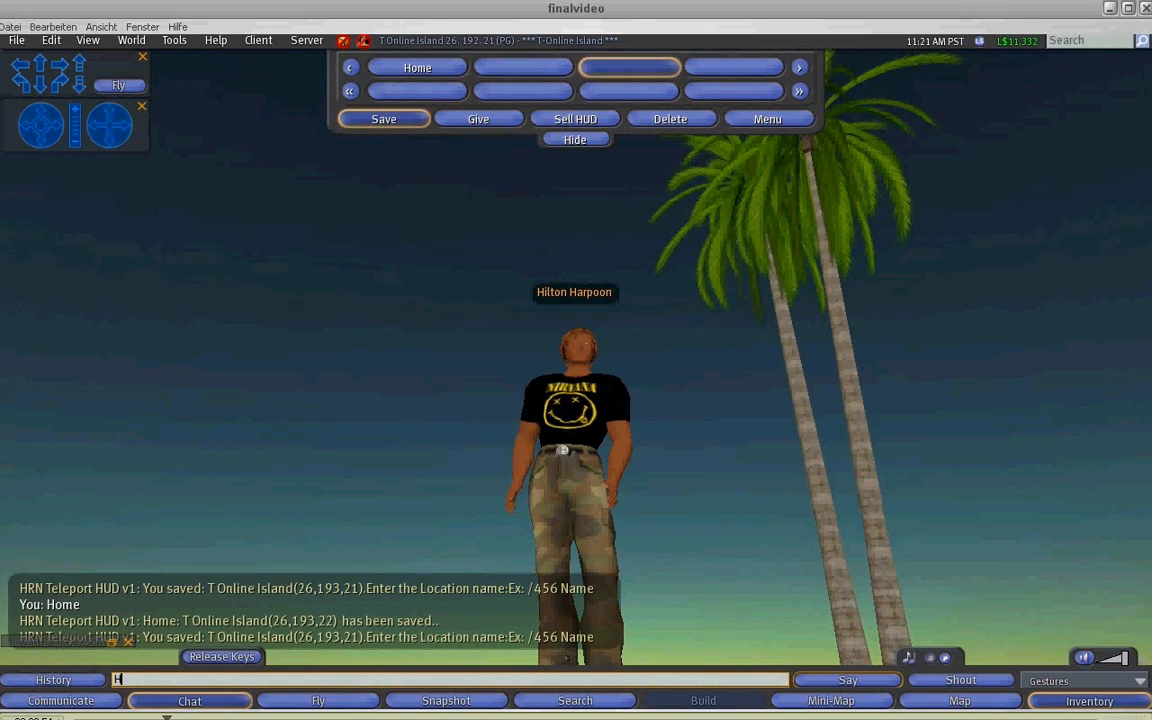
type("ome")
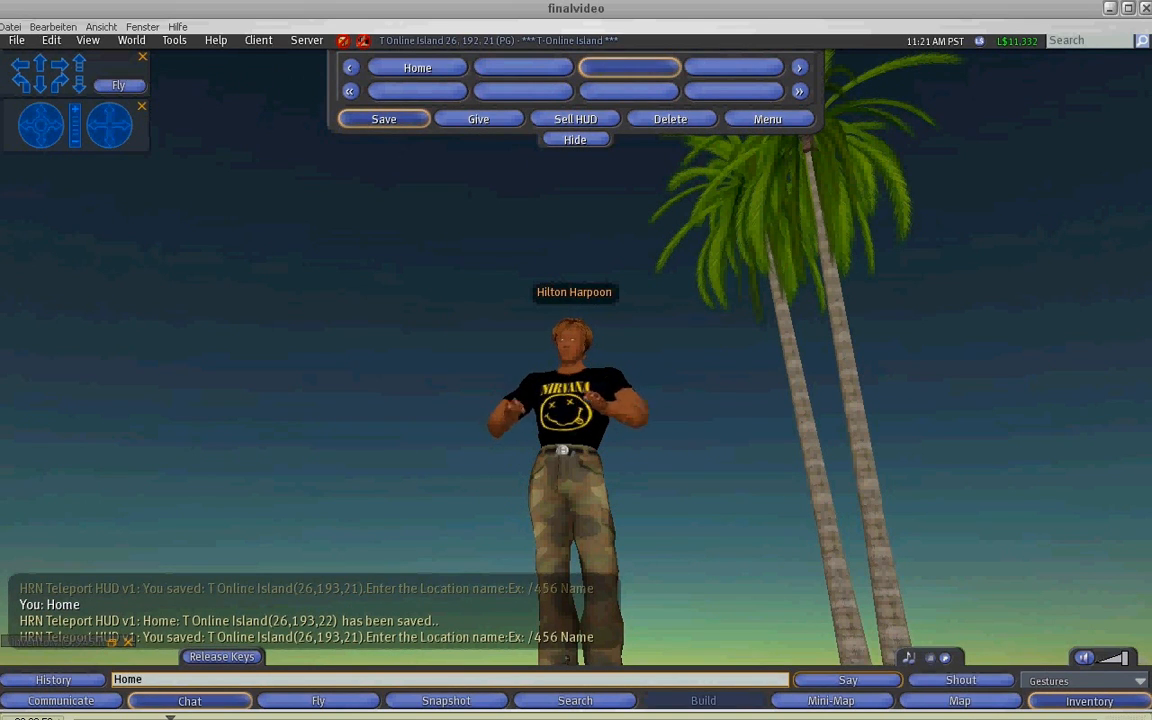
left_click(384, 118)
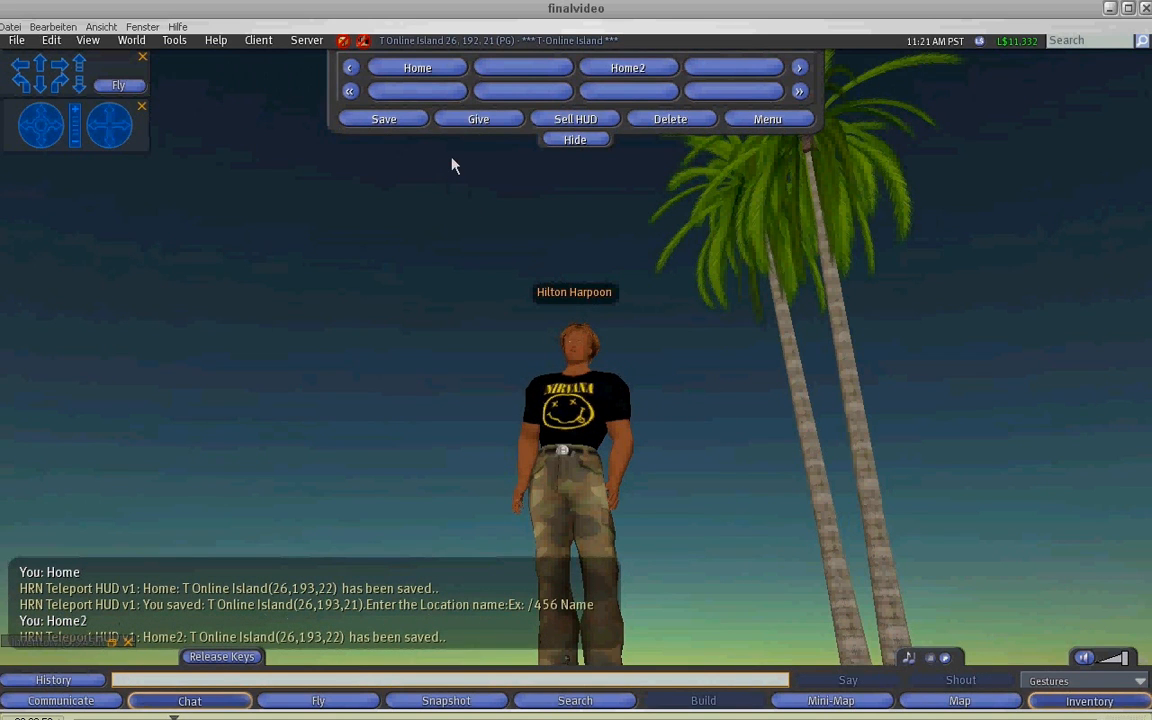
Save the same spot as a third HUD location named Home 3 using the /456 channel
left_click(384, 118)
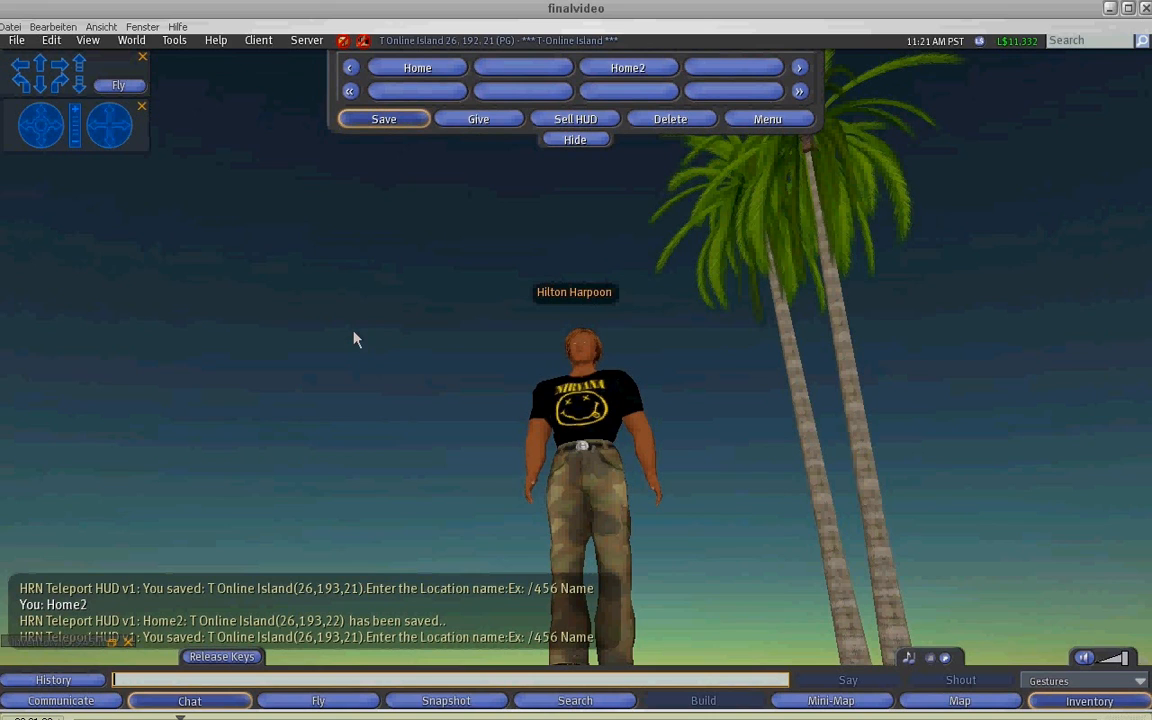
type("/456")
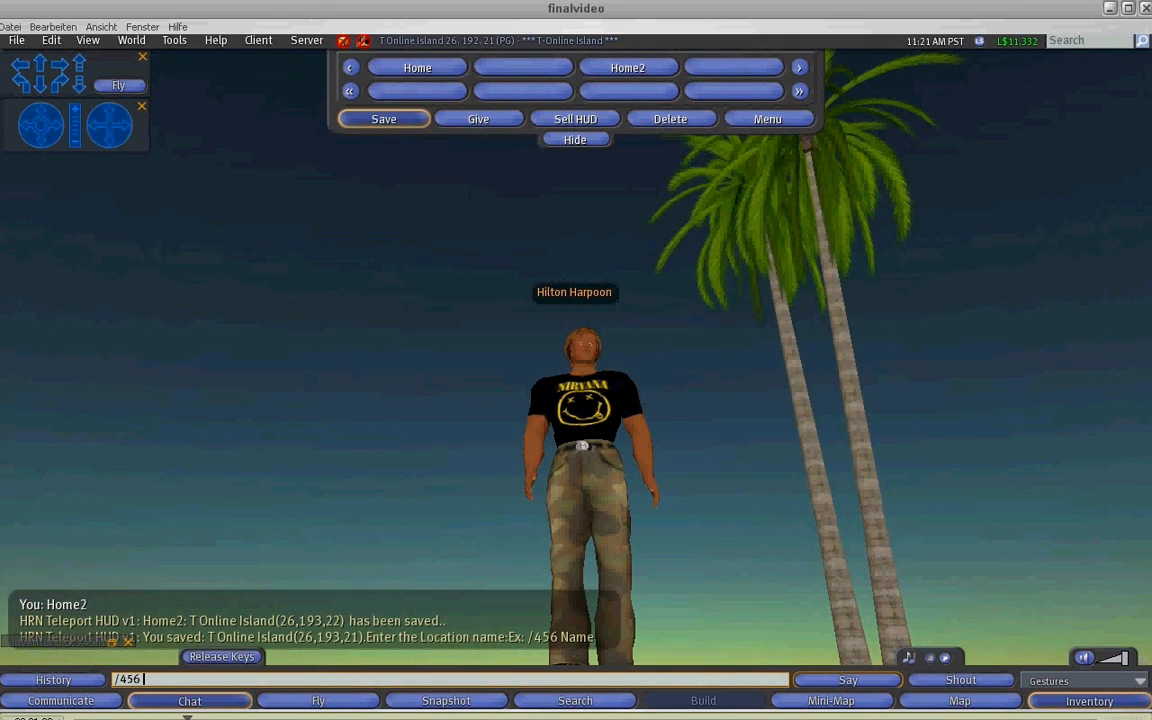
type("Home")
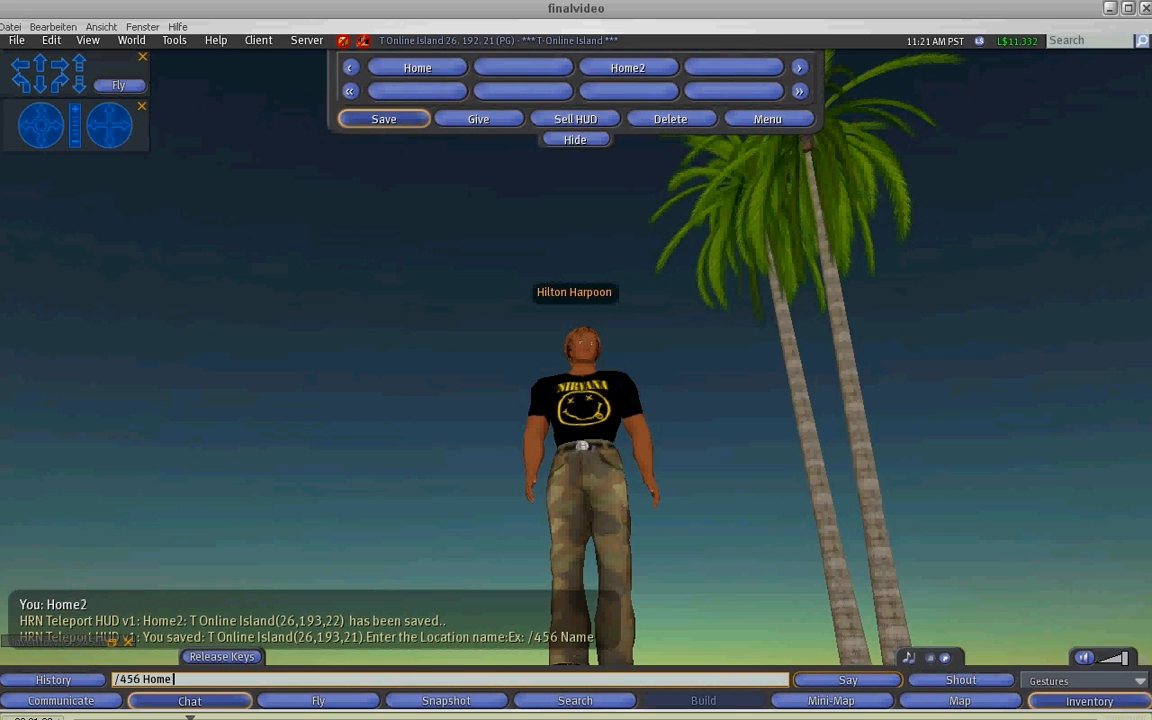
left_click(384, 118)
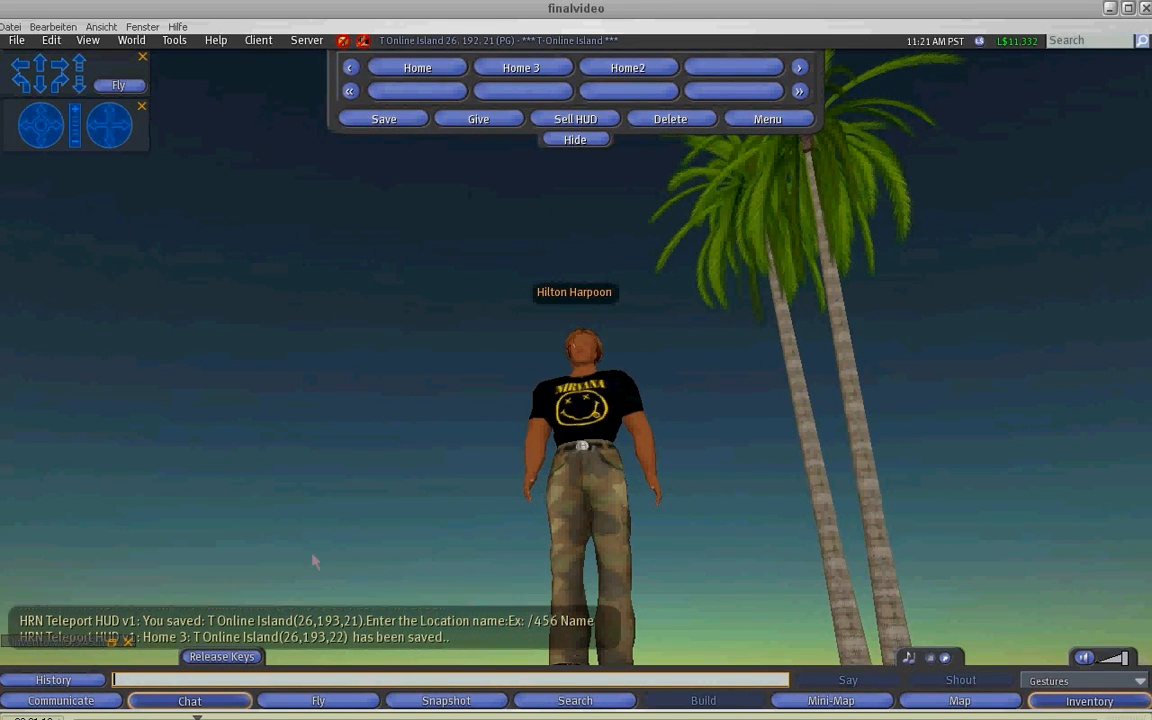
mouse_move(380, 608)
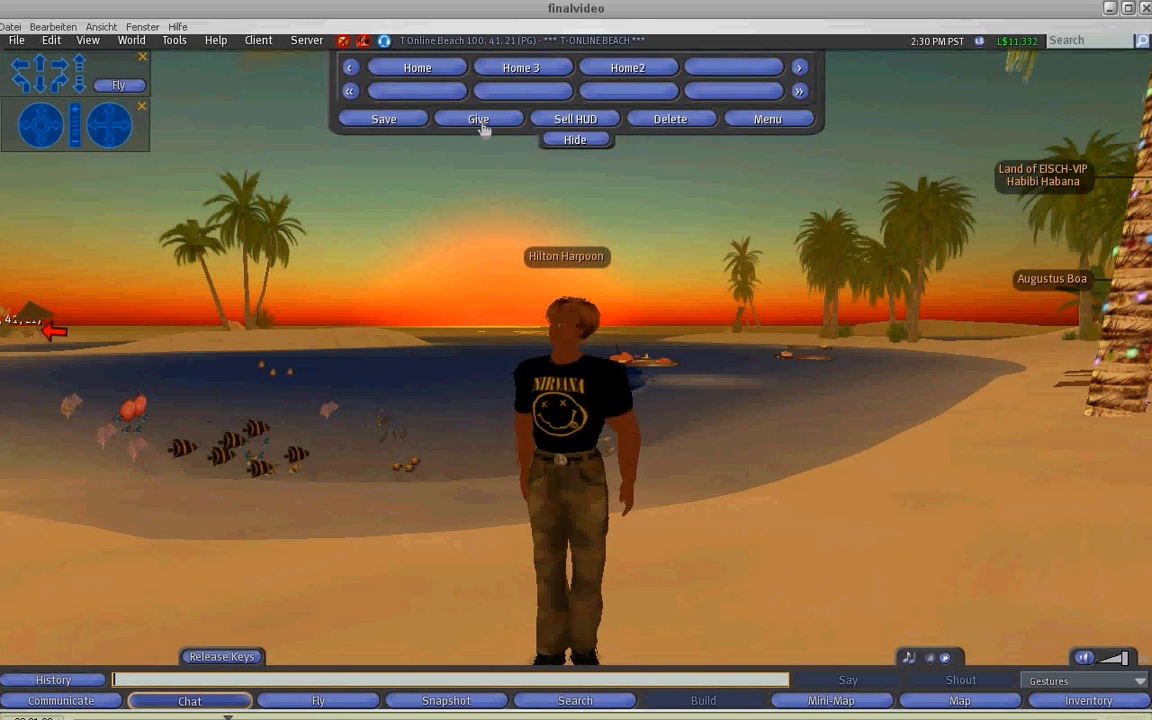
Hand out a copy of the teleport HUD with its Give button
left_click(476, 118)
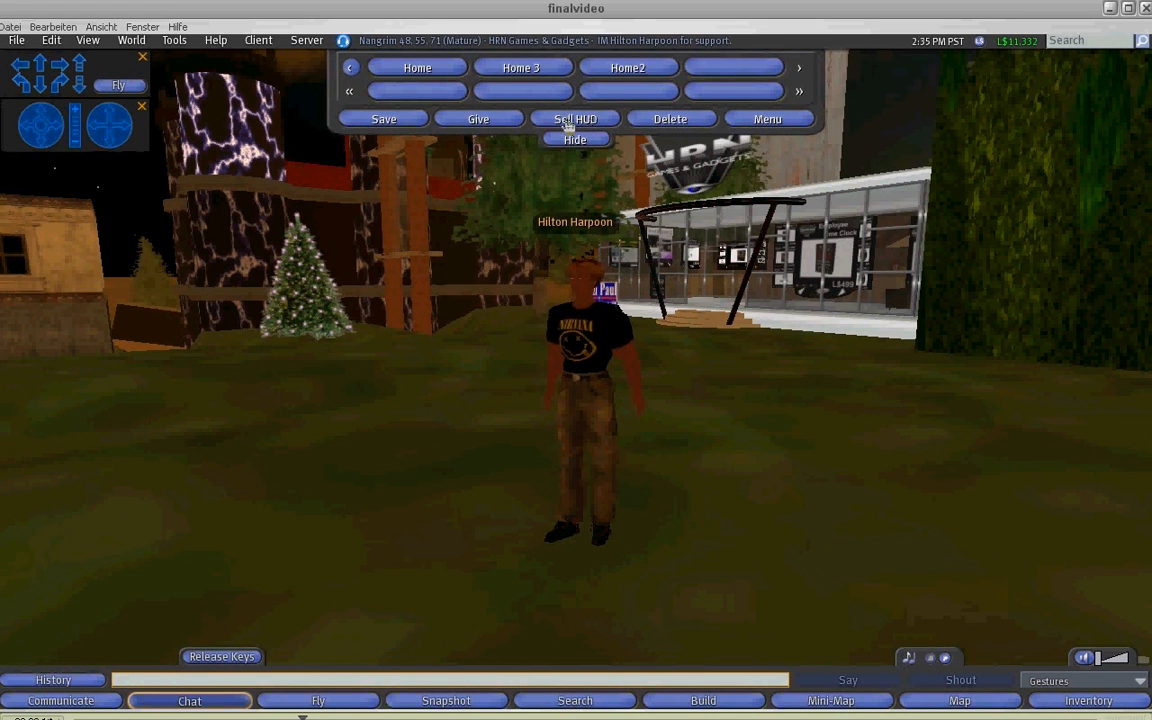
Set out a vendor box selling the Teleport HUD, granting it debit permission
left_click(576, 118)
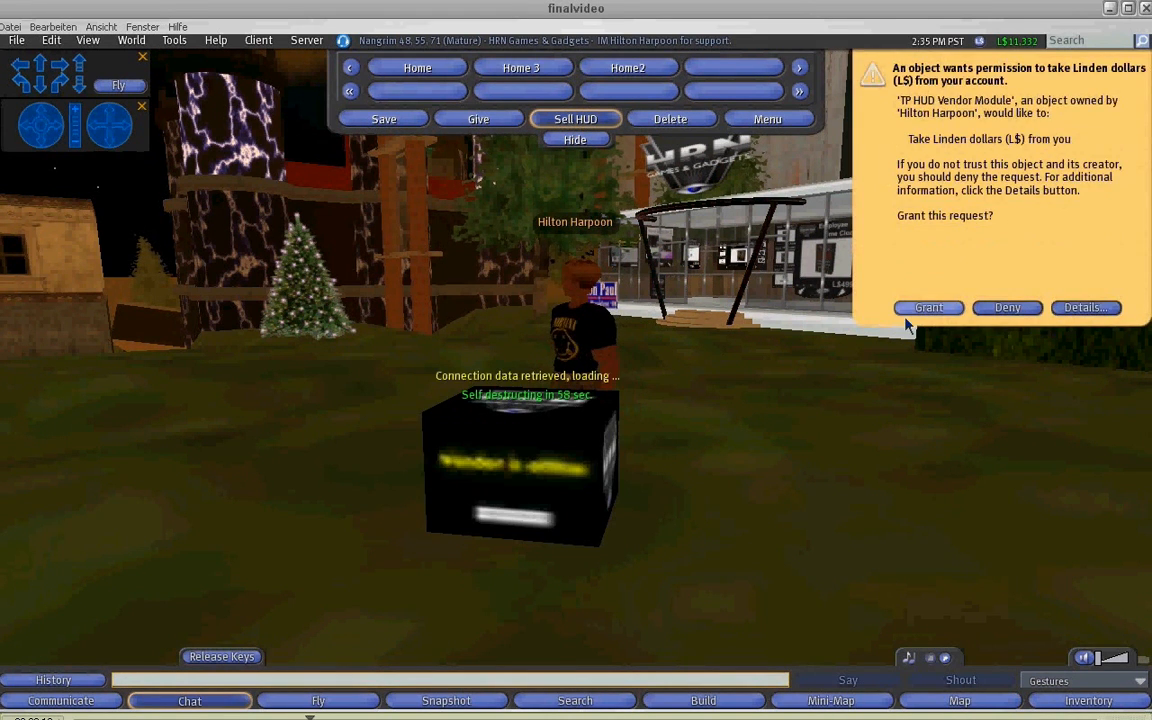
left_click(928, 308)
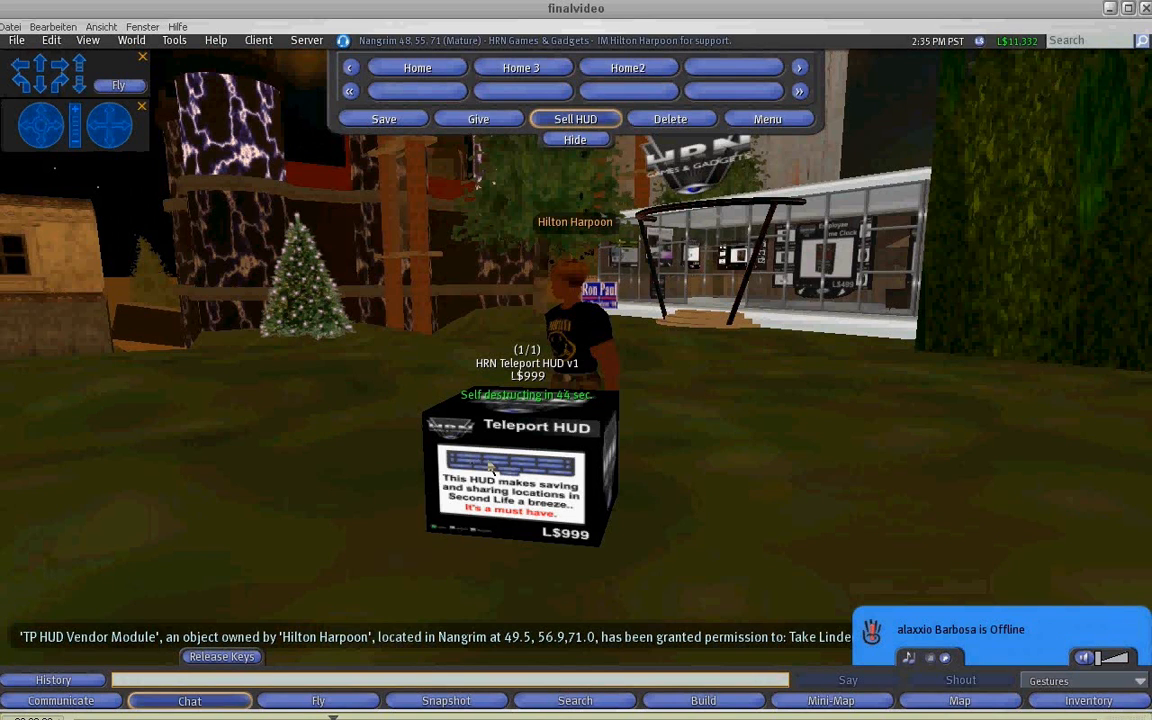
mouse_move(488, 470)
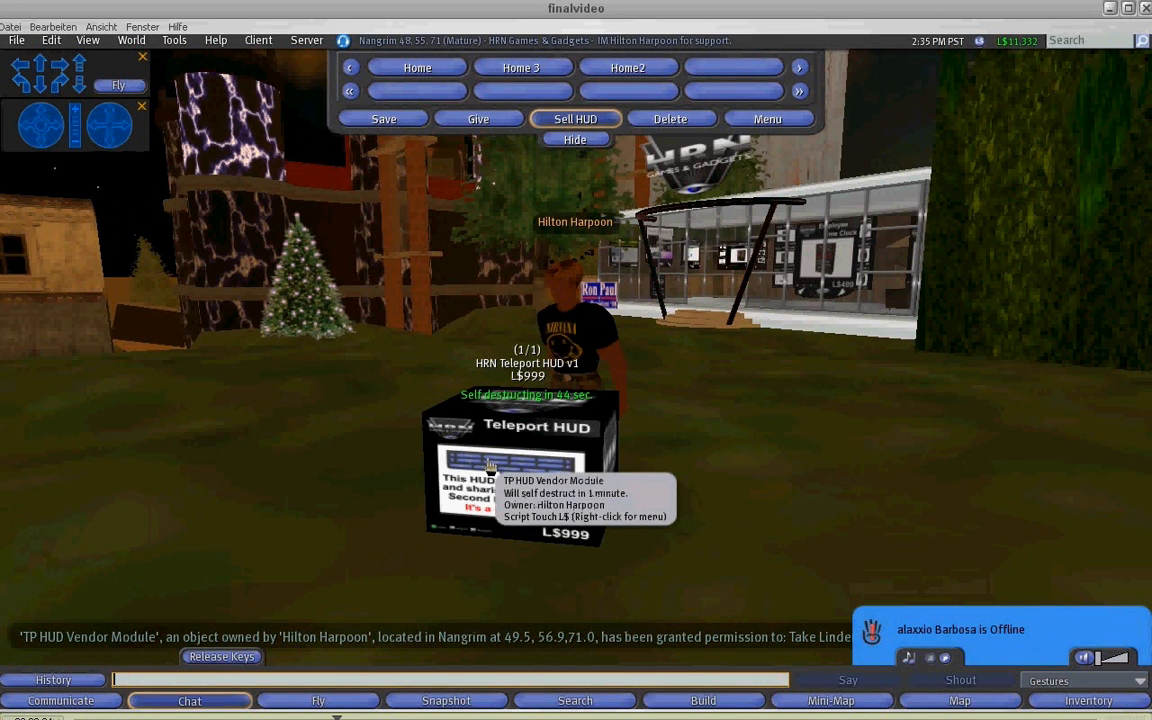
mouse_move(632, 428)
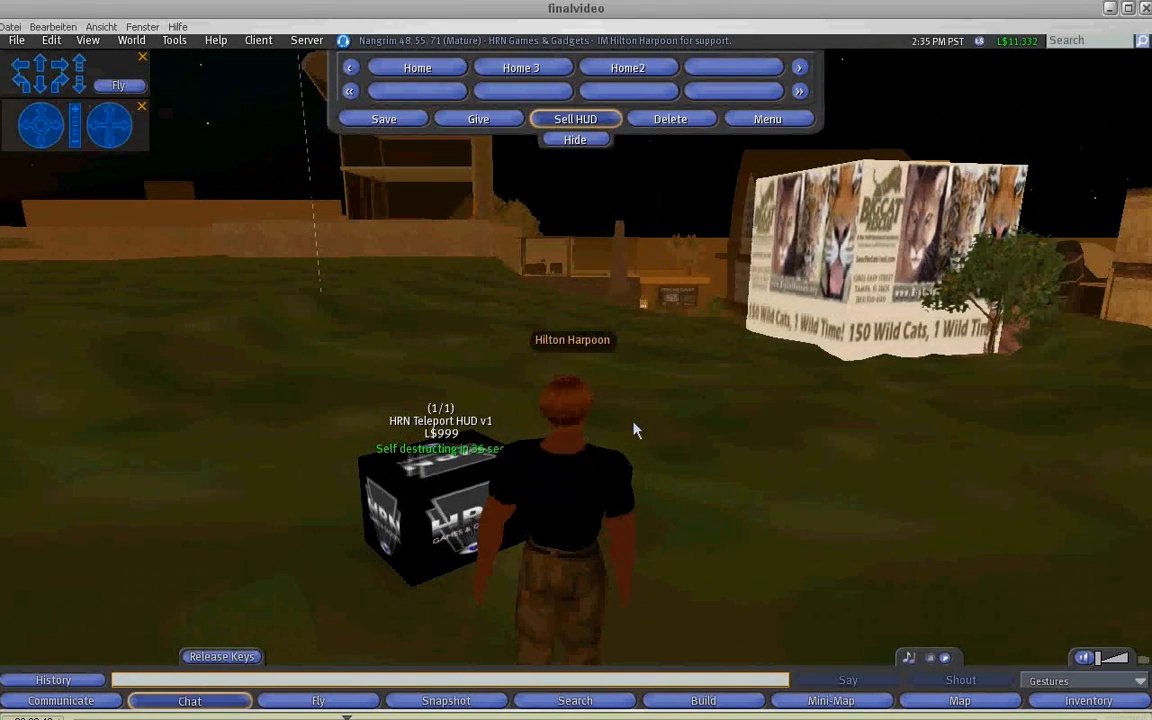
Delete the vendor box again and confirm the deletion
right_click(430, 500)
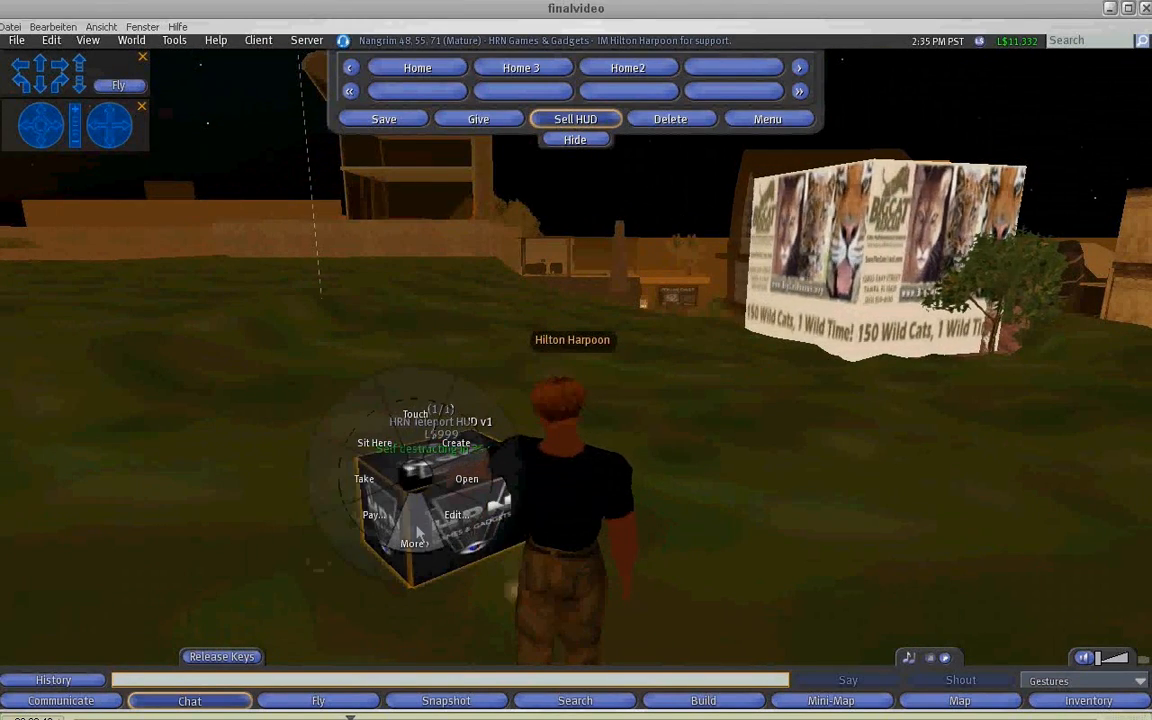
left_click(668, 118)
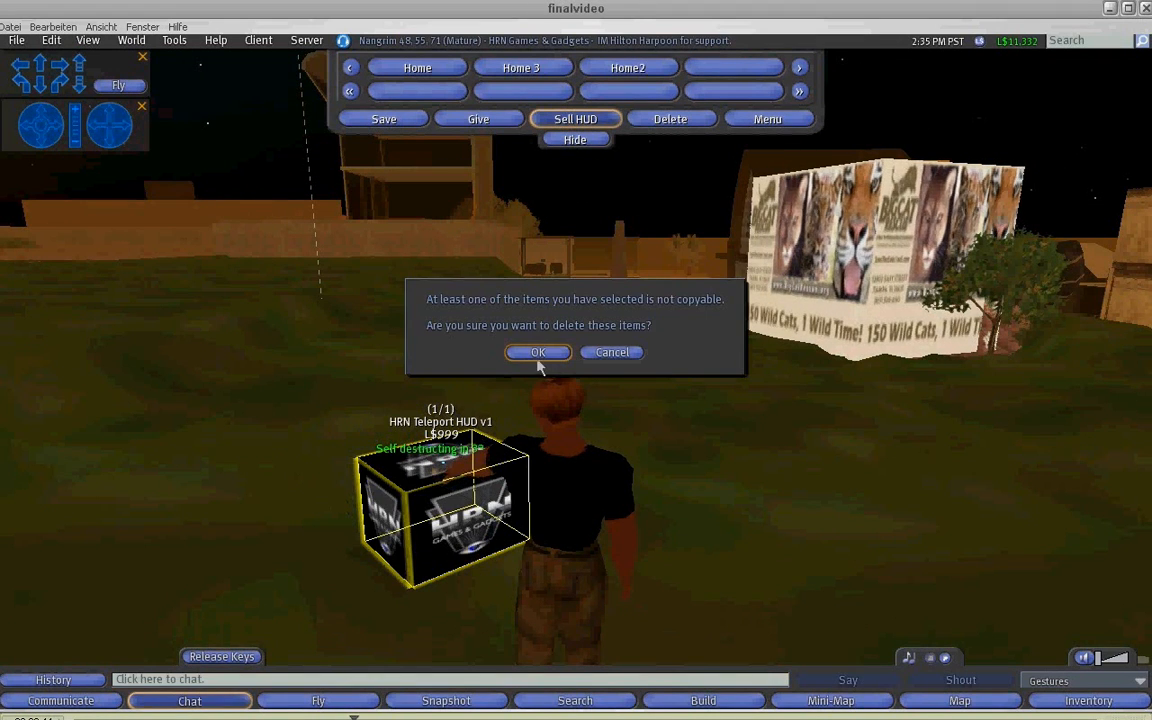
left_click(538, 352)
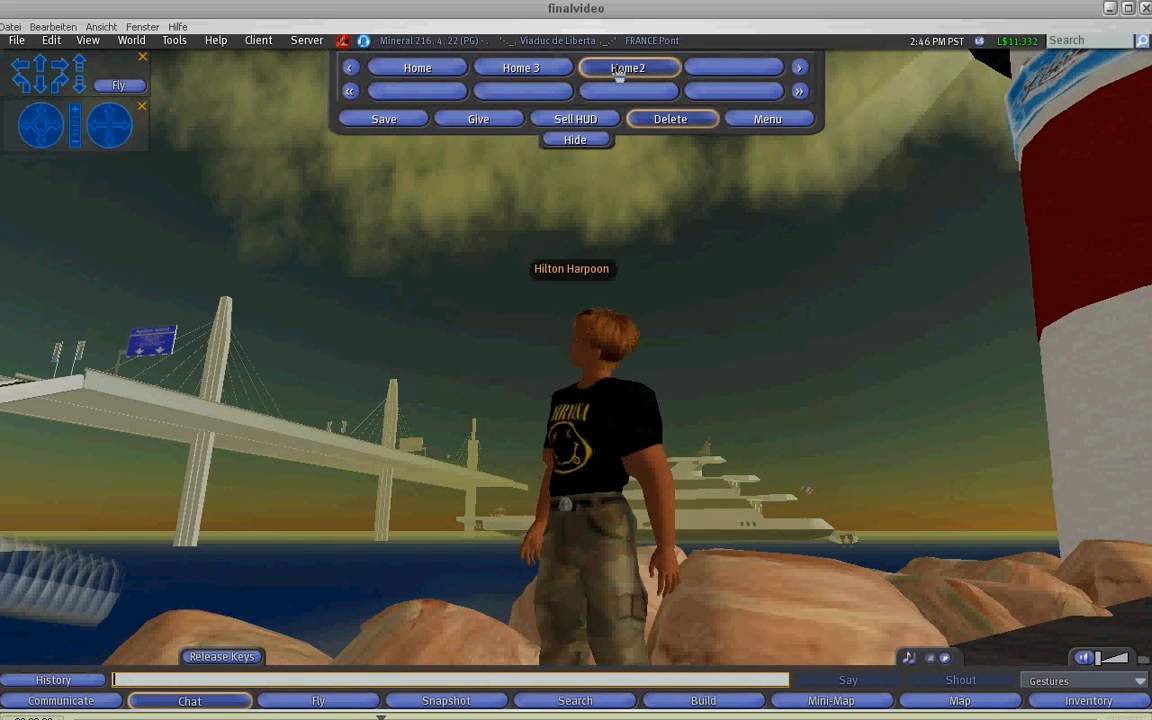
Delete the Home2 location, then answer the HUD's delete-all locations prompt
left_click(670, 118)
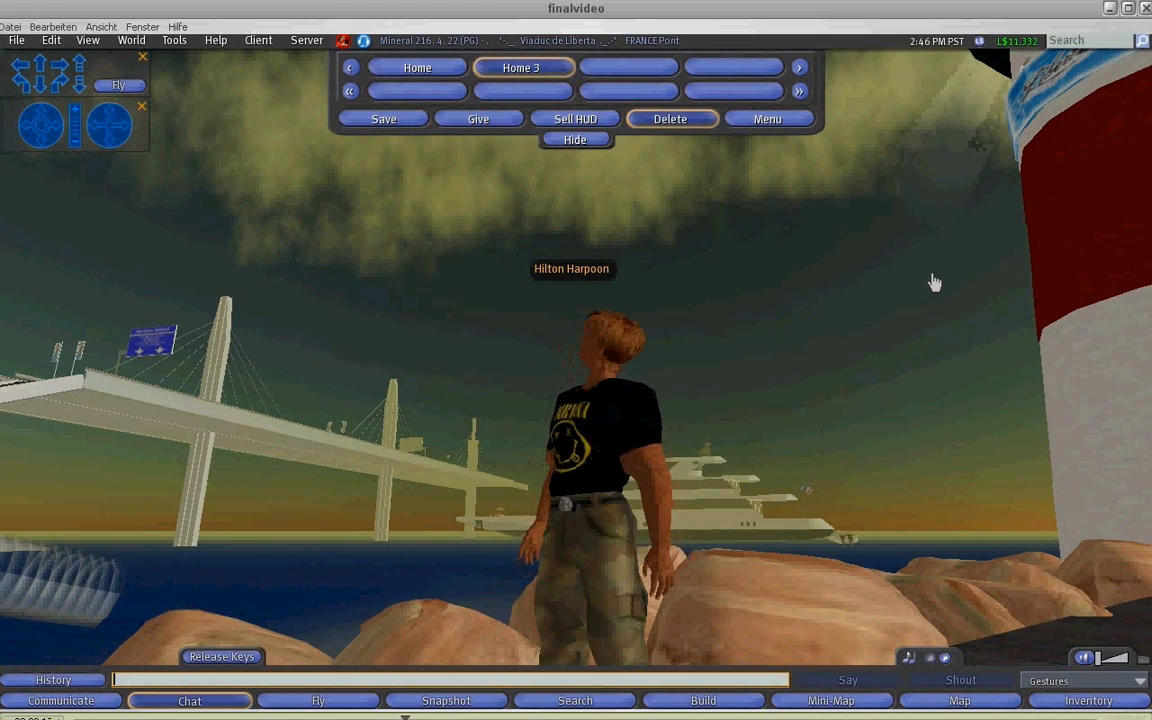
left_click(670, 118)
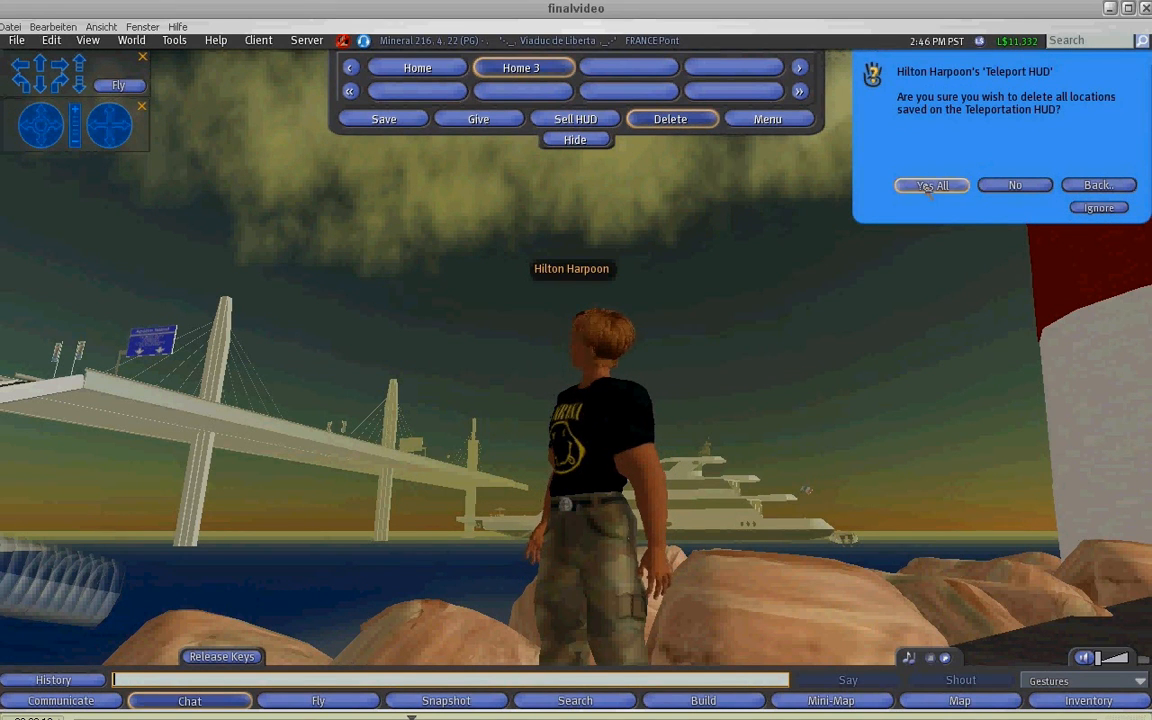
left_click(930, 184)
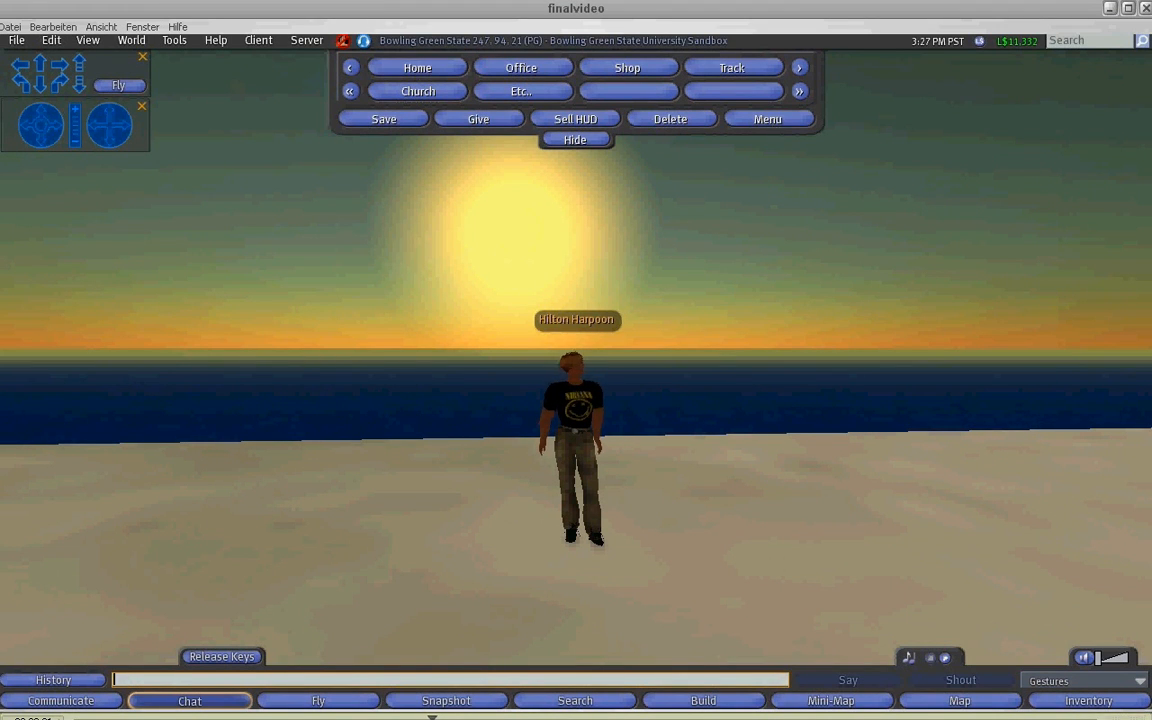
Back up the HUD's saved locations into an object from the configuration menu
left_click(768, 118)
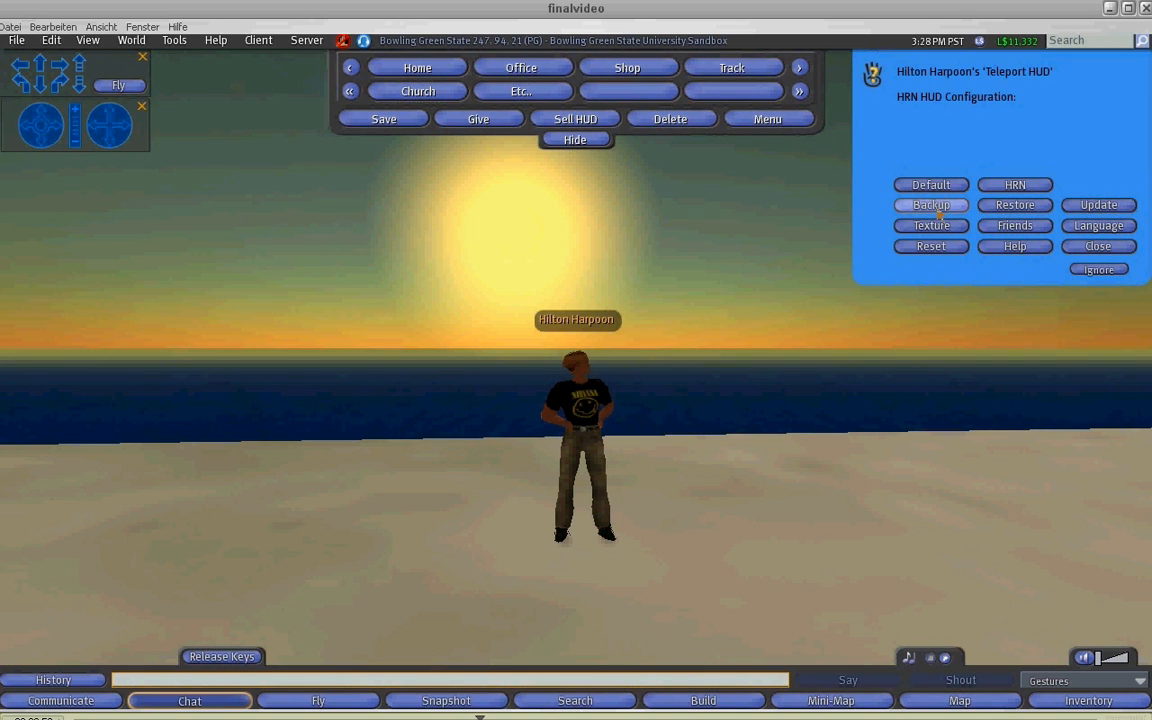
left_click(930, 204)
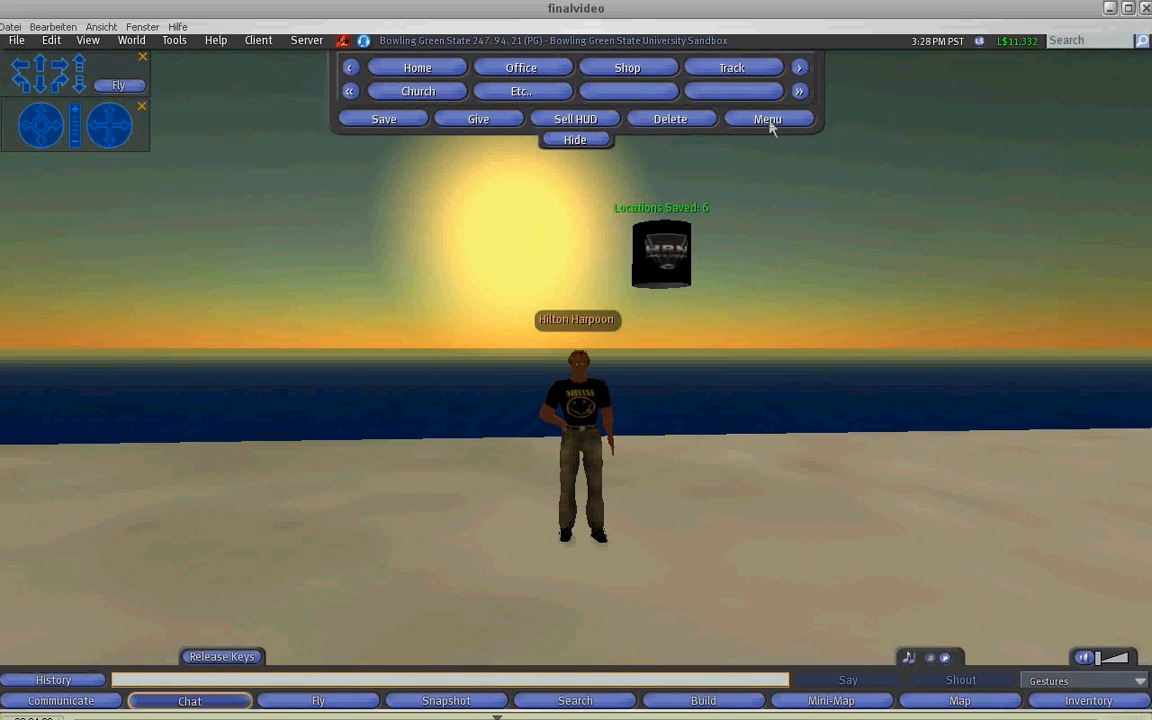
Clear the HUD's stored location slots through the configuration menu
left_click(768, 118)
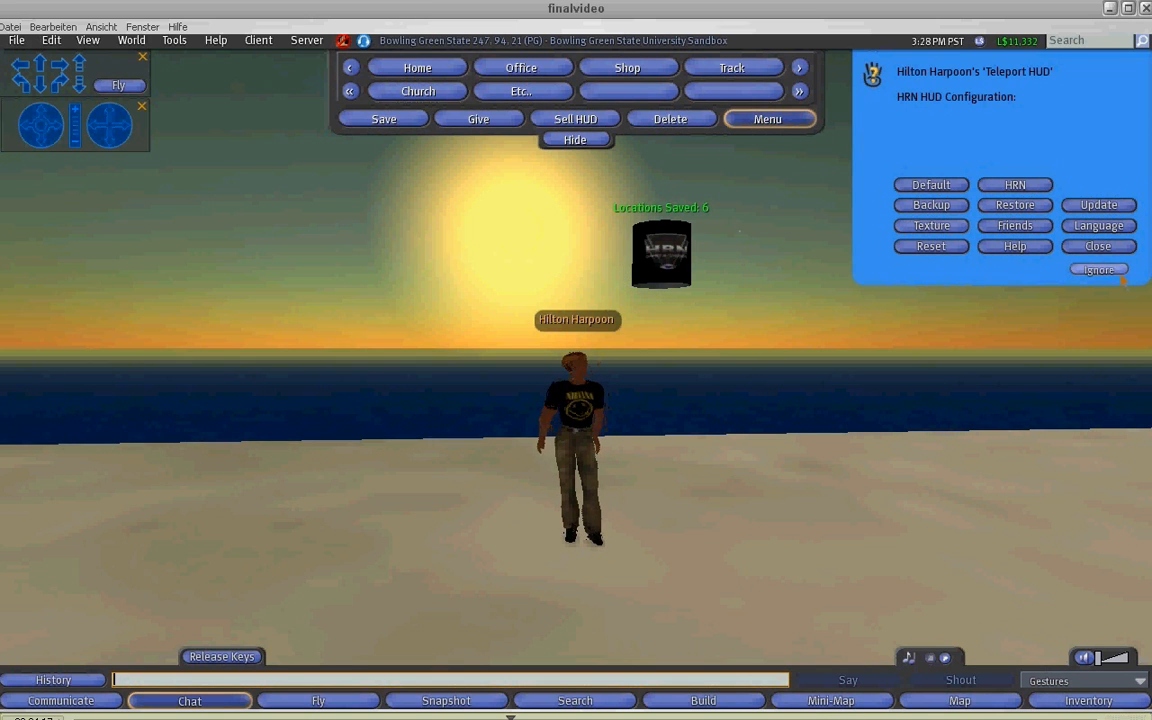
left_click(1096, 246)
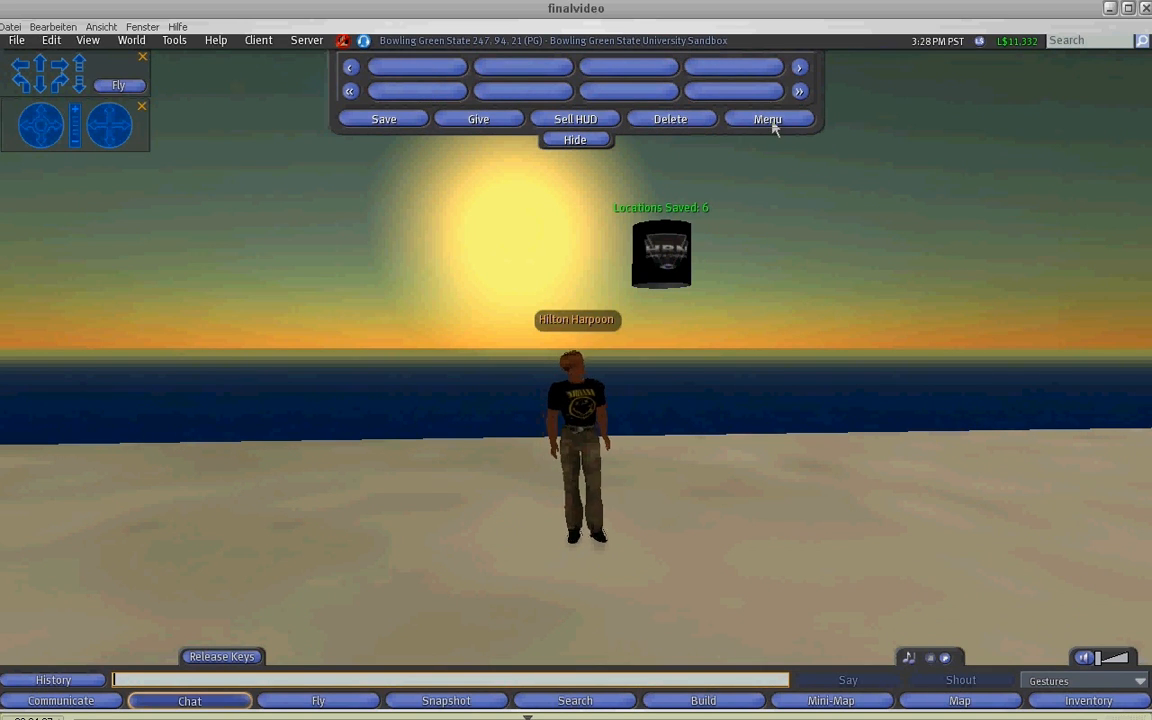
Restore the HUD's location buttons from the backup object on the beach
left_click(768, 120)
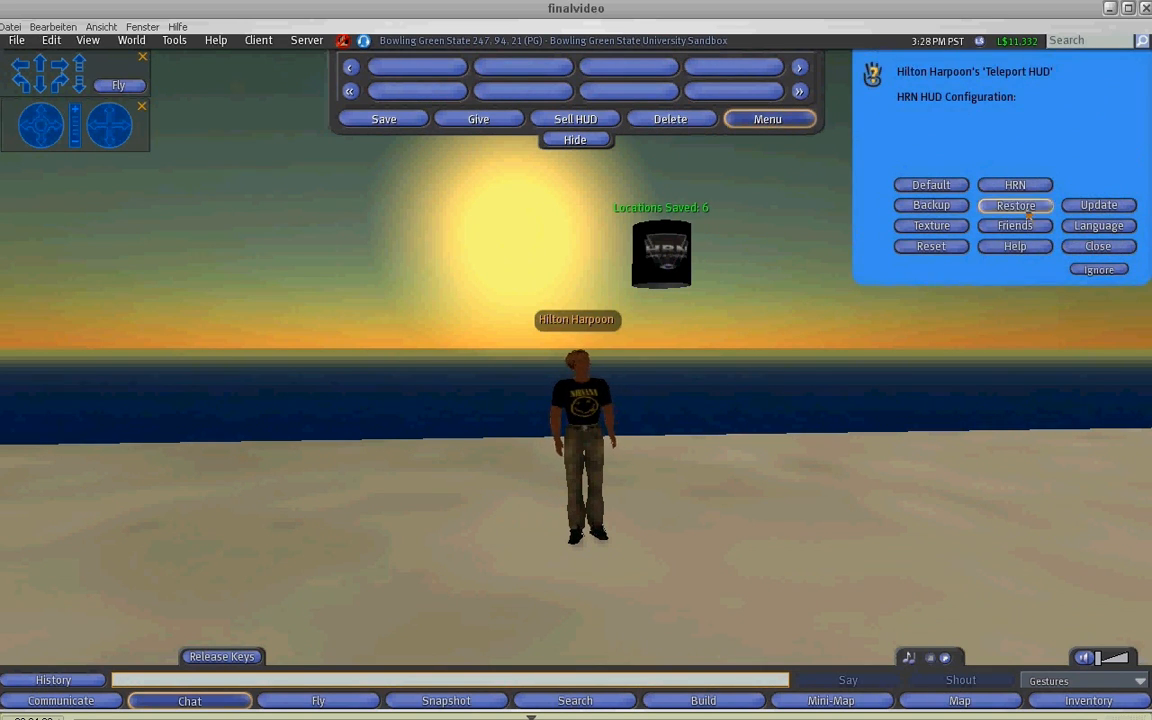
left_click(1016, 204)
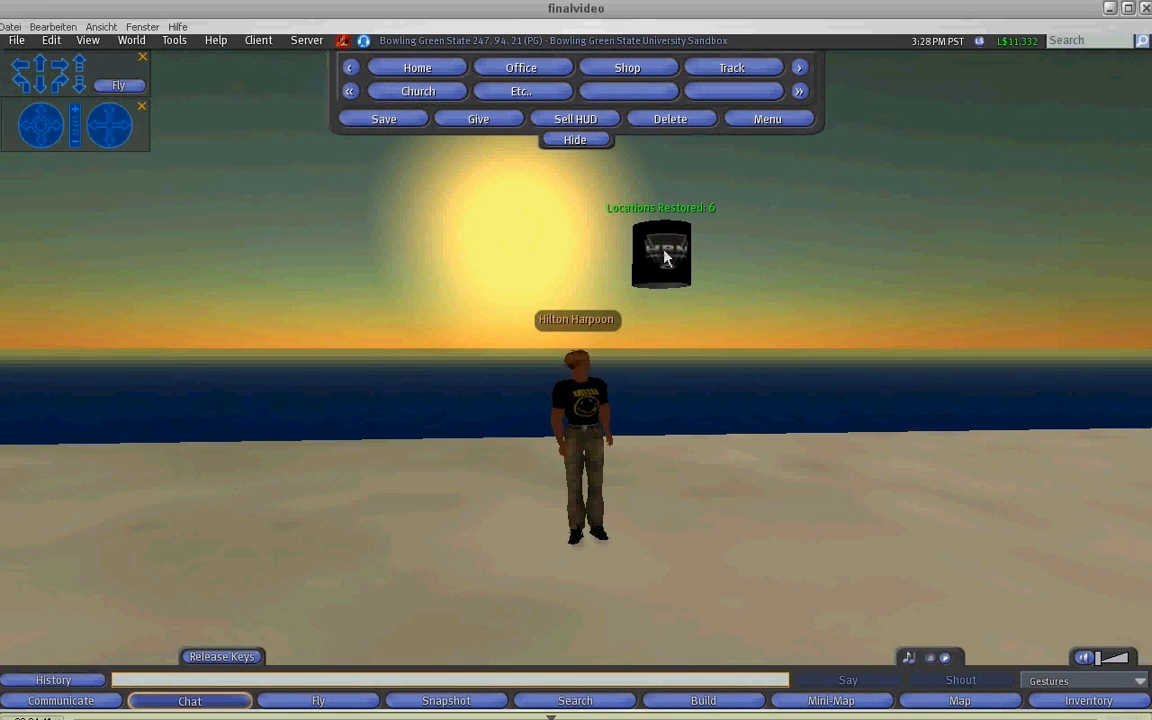
right_click(660, 252)
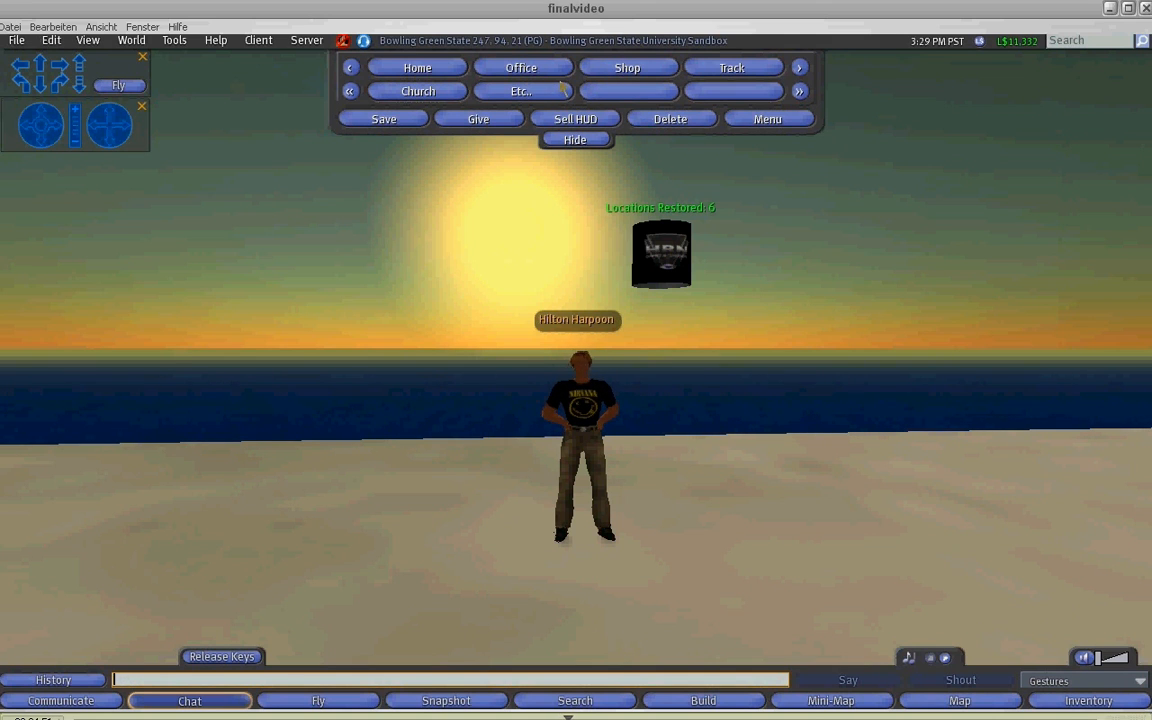
mouse_move(648, 238)
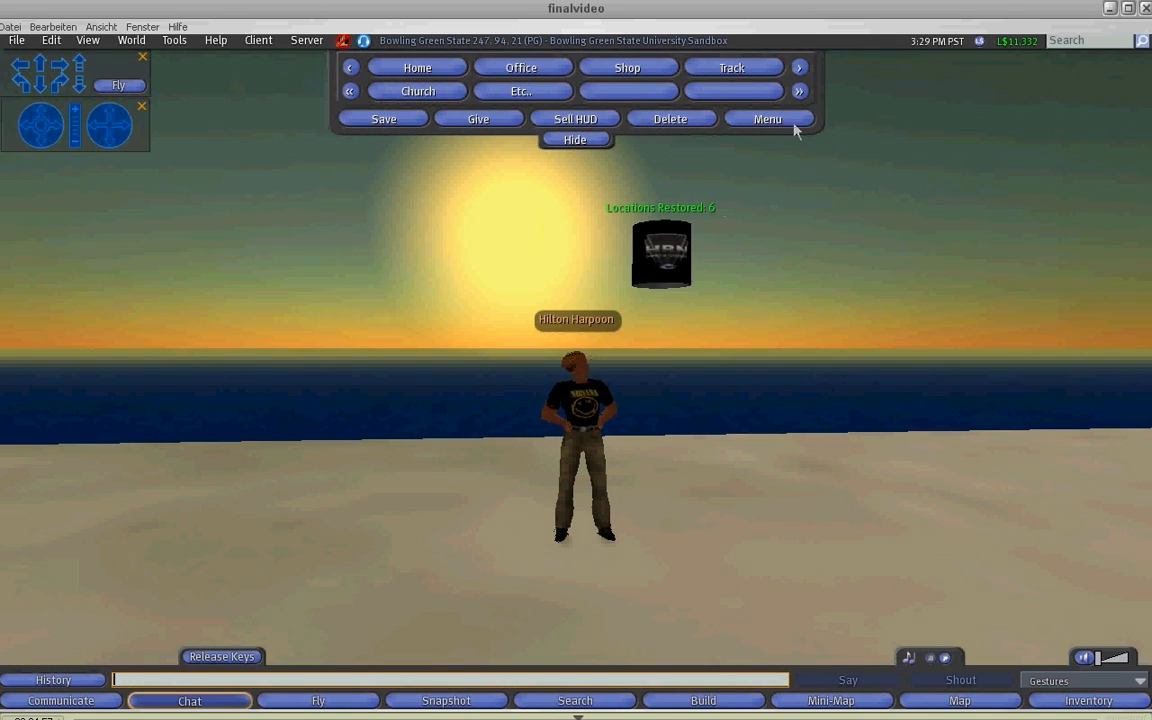
Take the backup object from the ground back out of the world
left_click(768, 120)
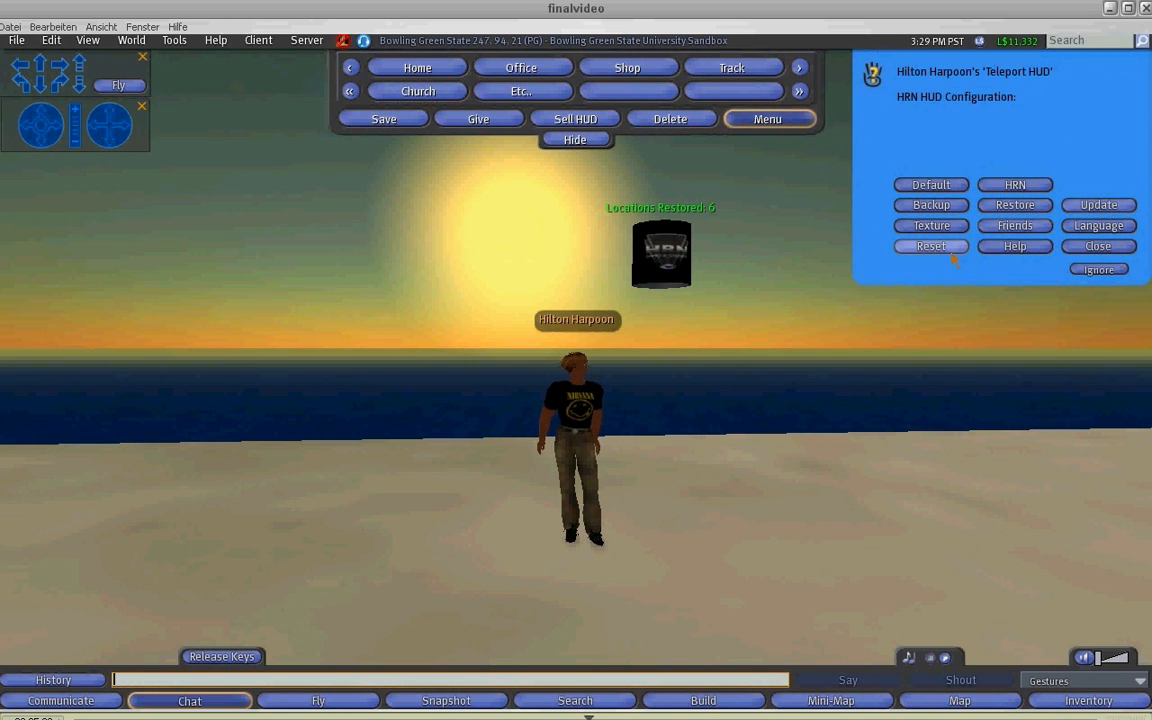
mouse_move(756, 290)
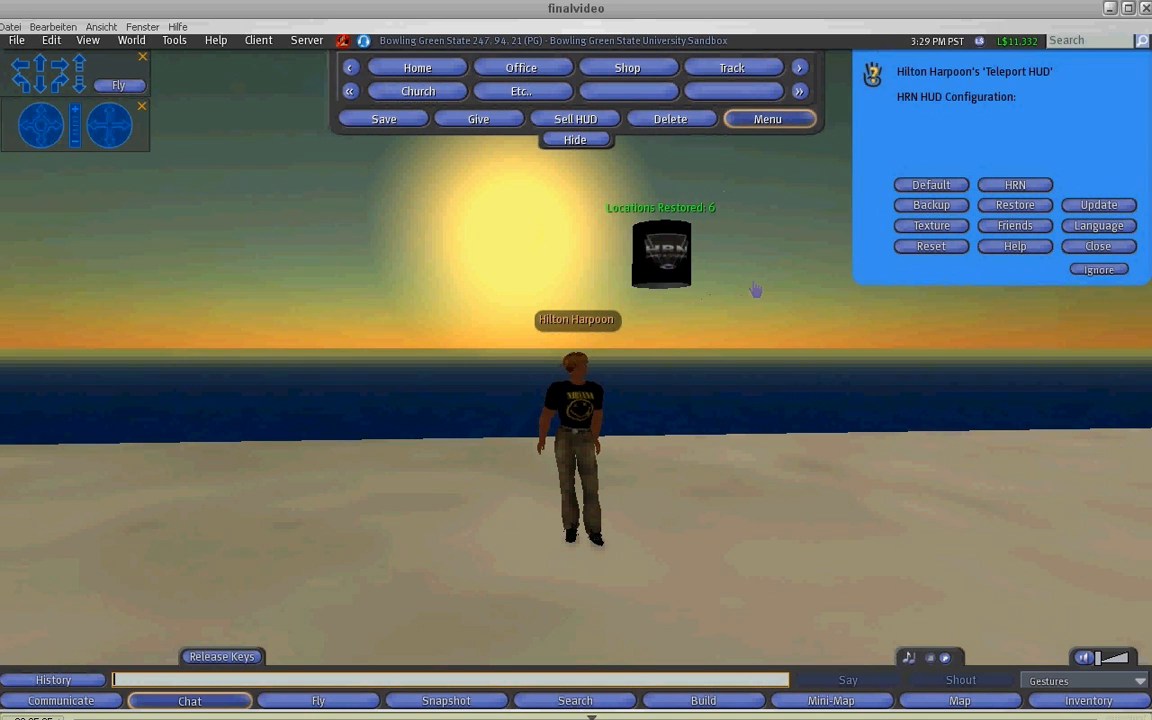
left_click(1098, 246)
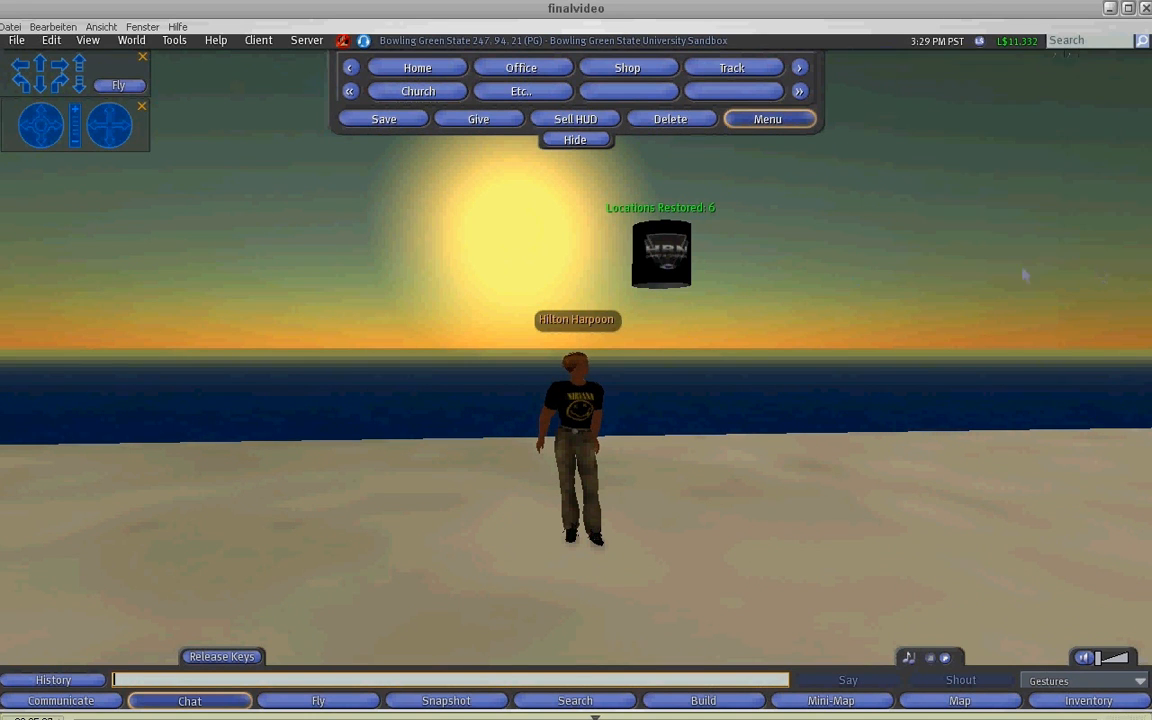
right_click(660, 254)
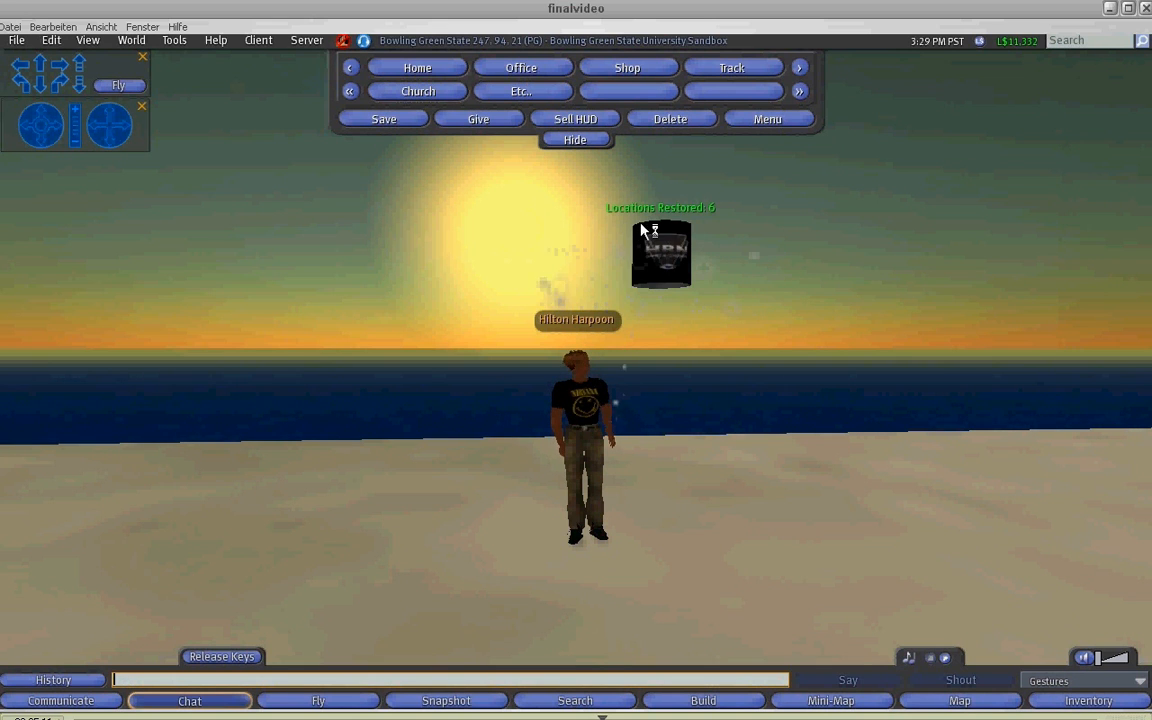
left_click(768, 118)
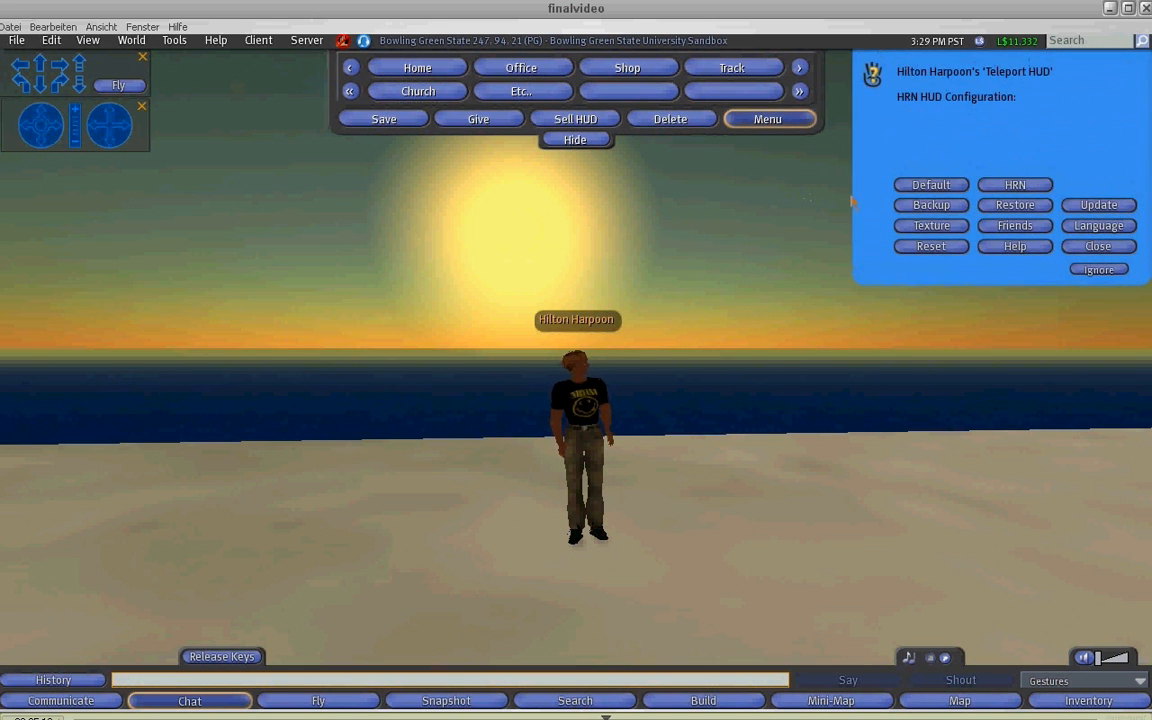
Apply a new panel colour to the HUD through its Texture settings
left_click(930, 224)
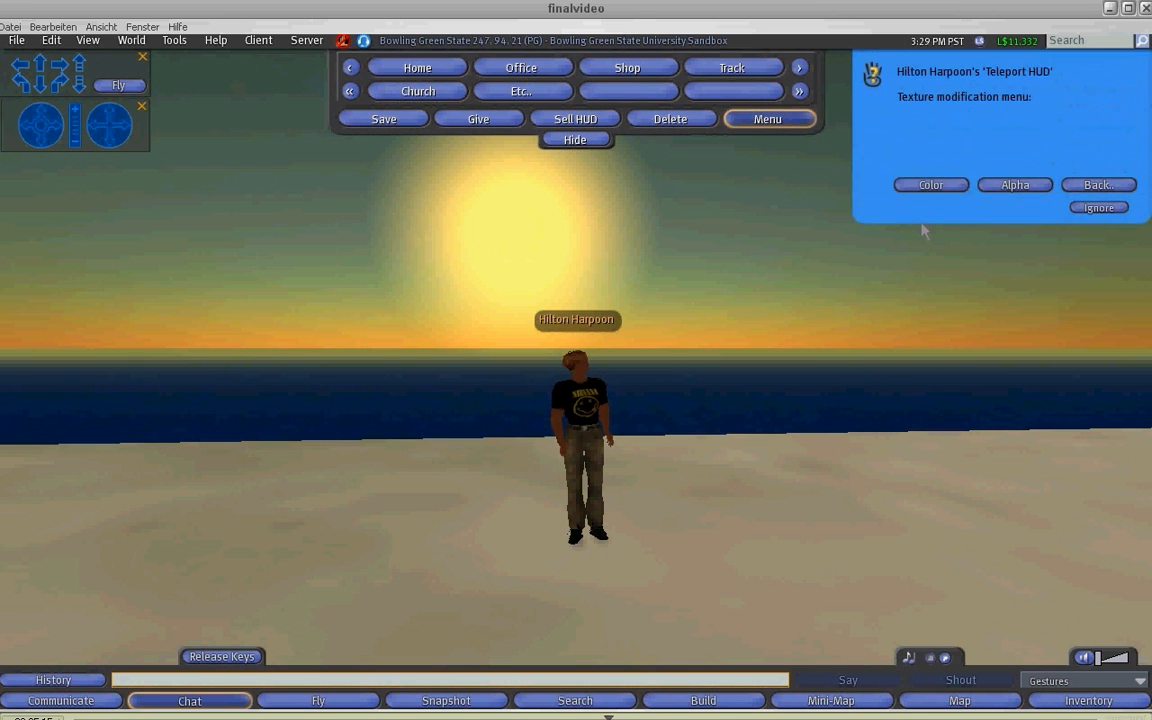
left_click(930, 184)
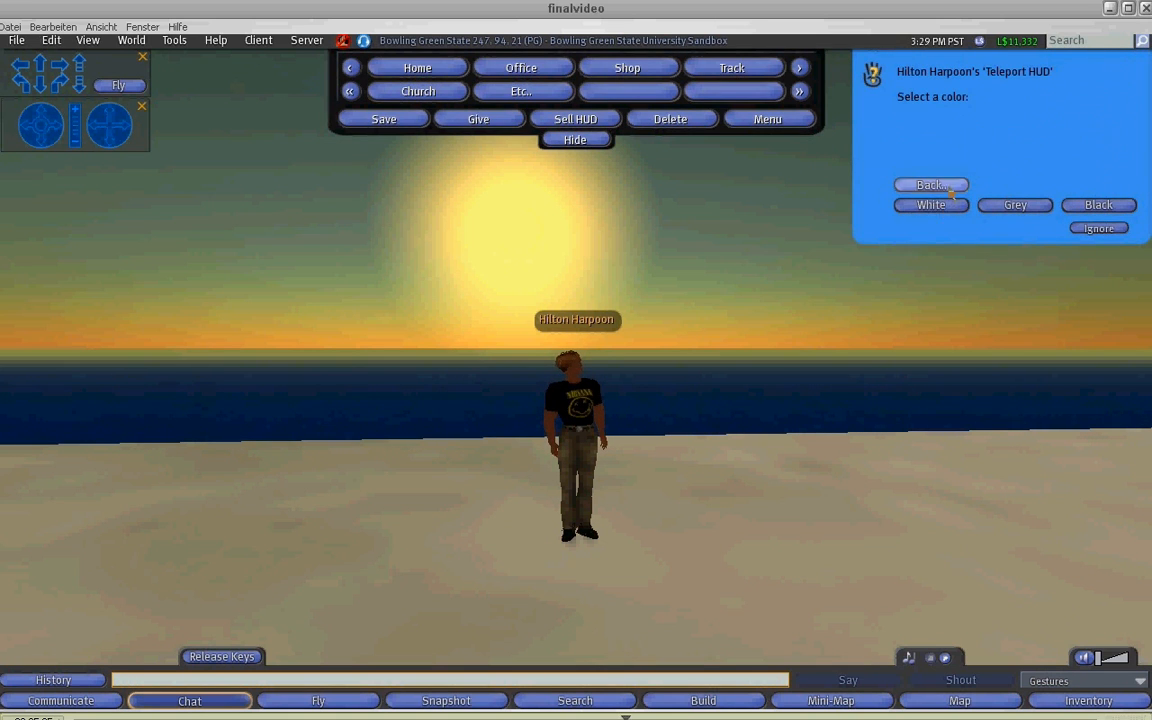
left_click(928, 184)
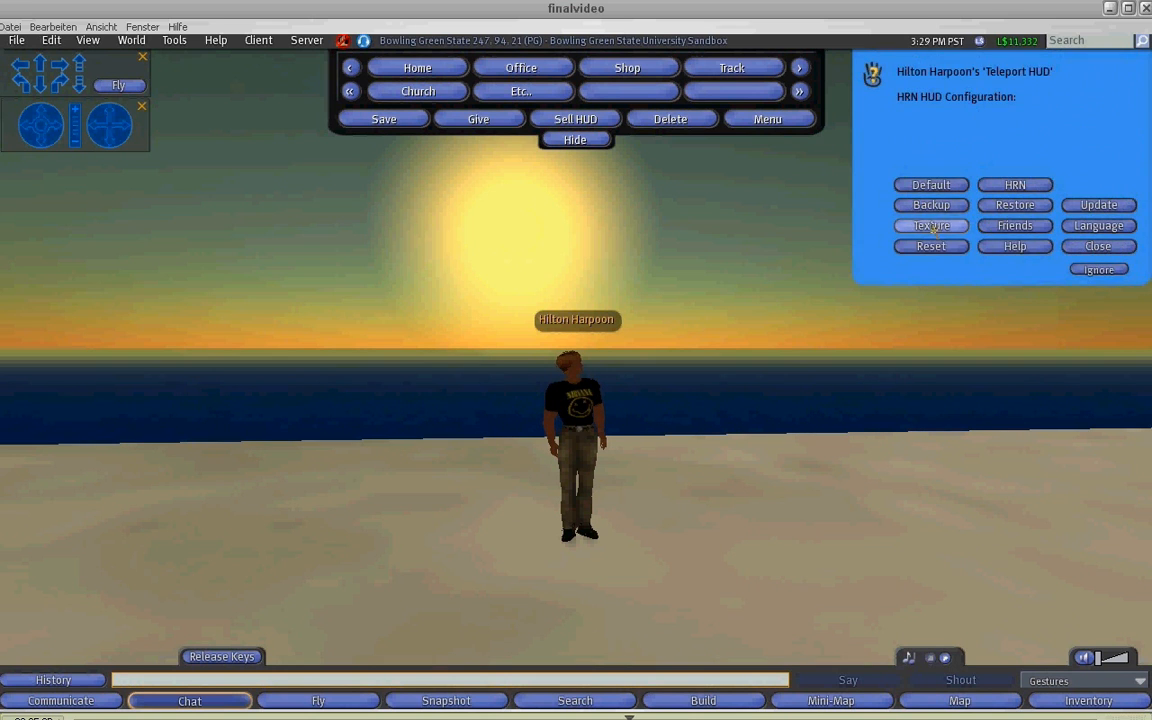
Set the HUD's transparency level via Texture > Alpha and return to the main menu
left_click(930, 224)
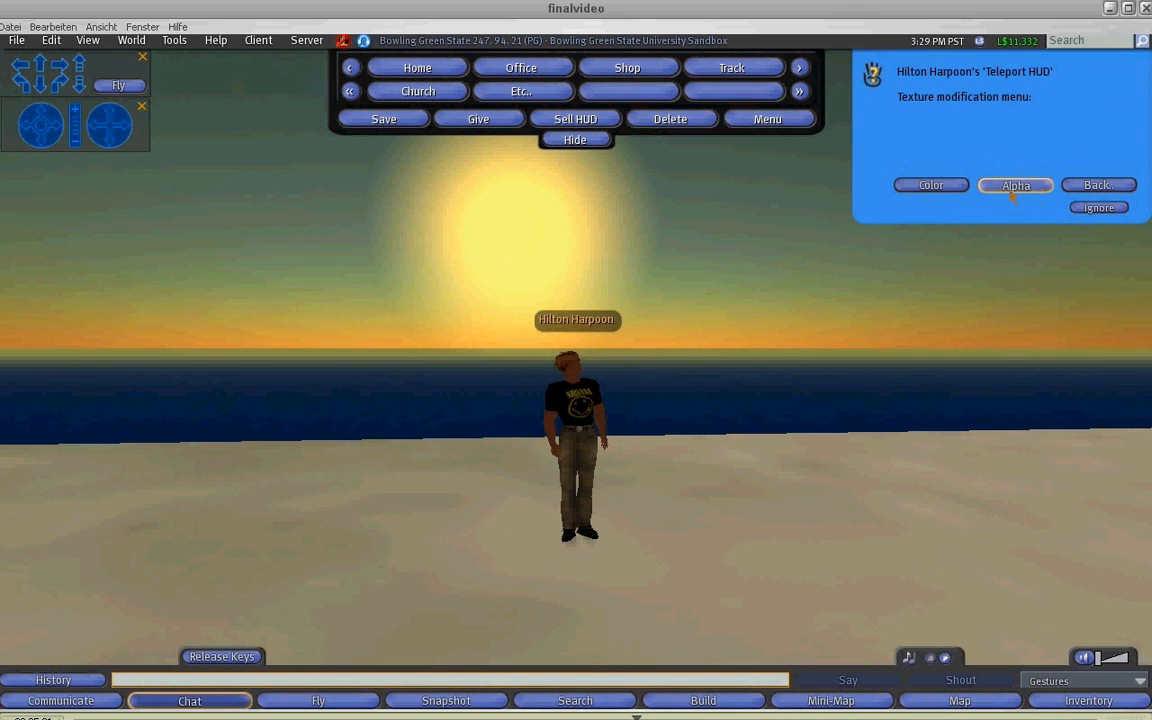
left_click(1014, 184)
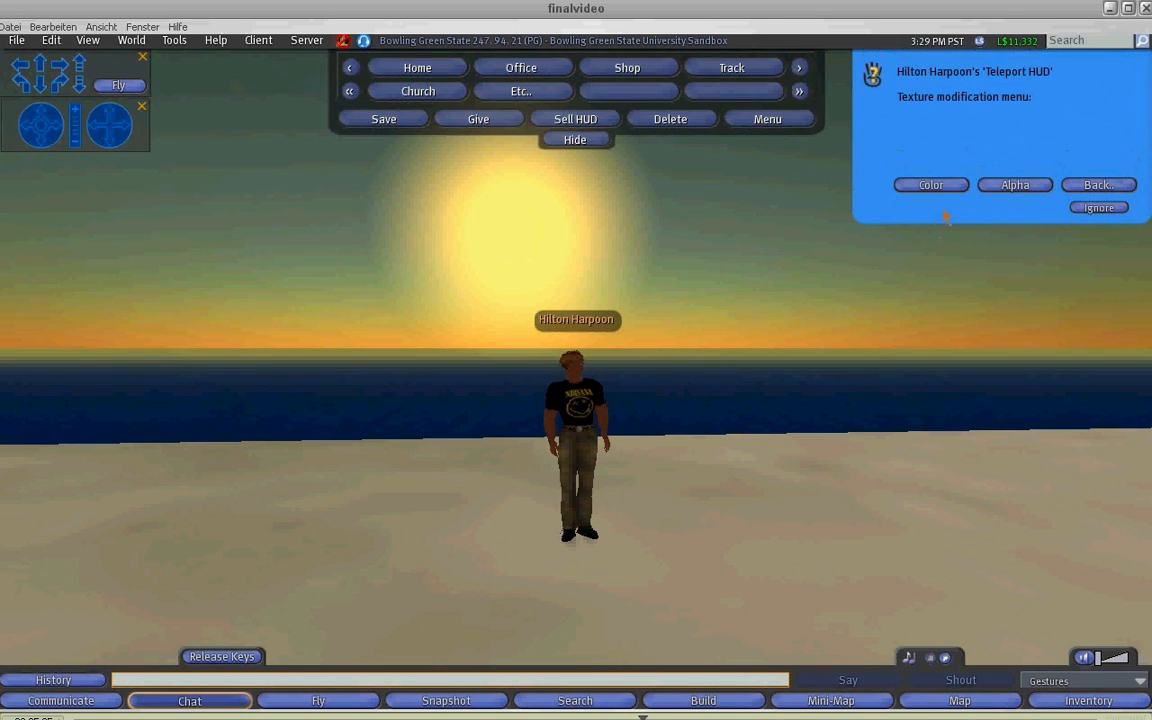
left_click(1014, 184)
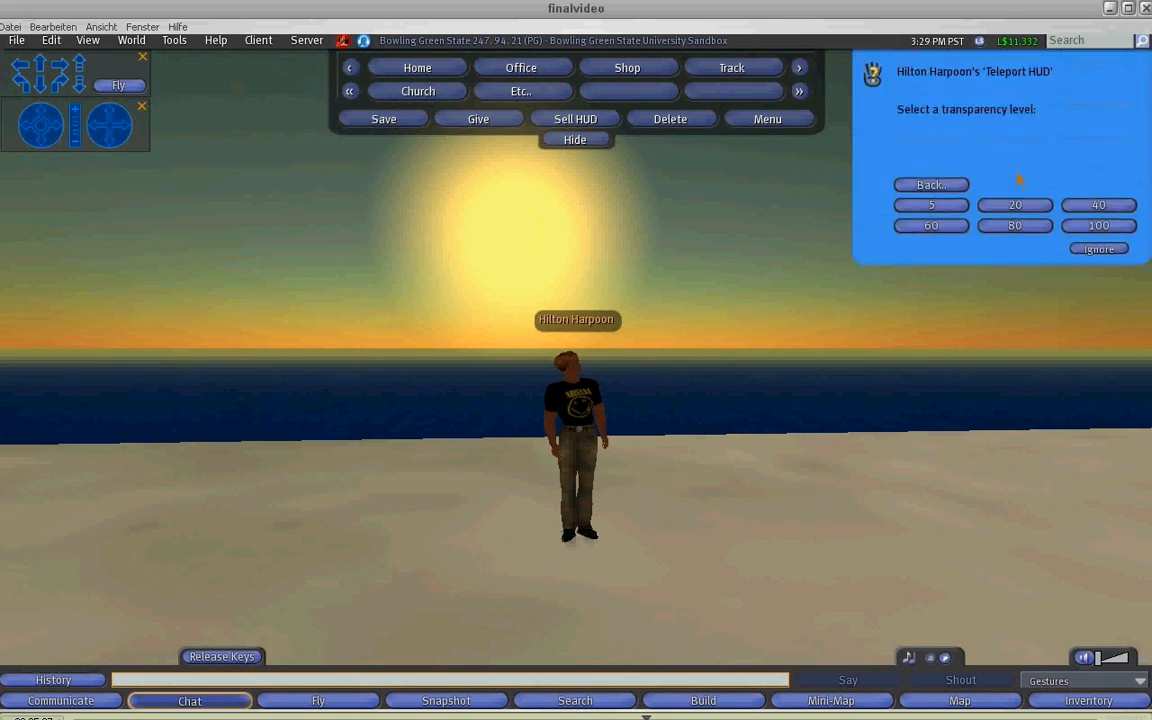
left_click(930, 184)
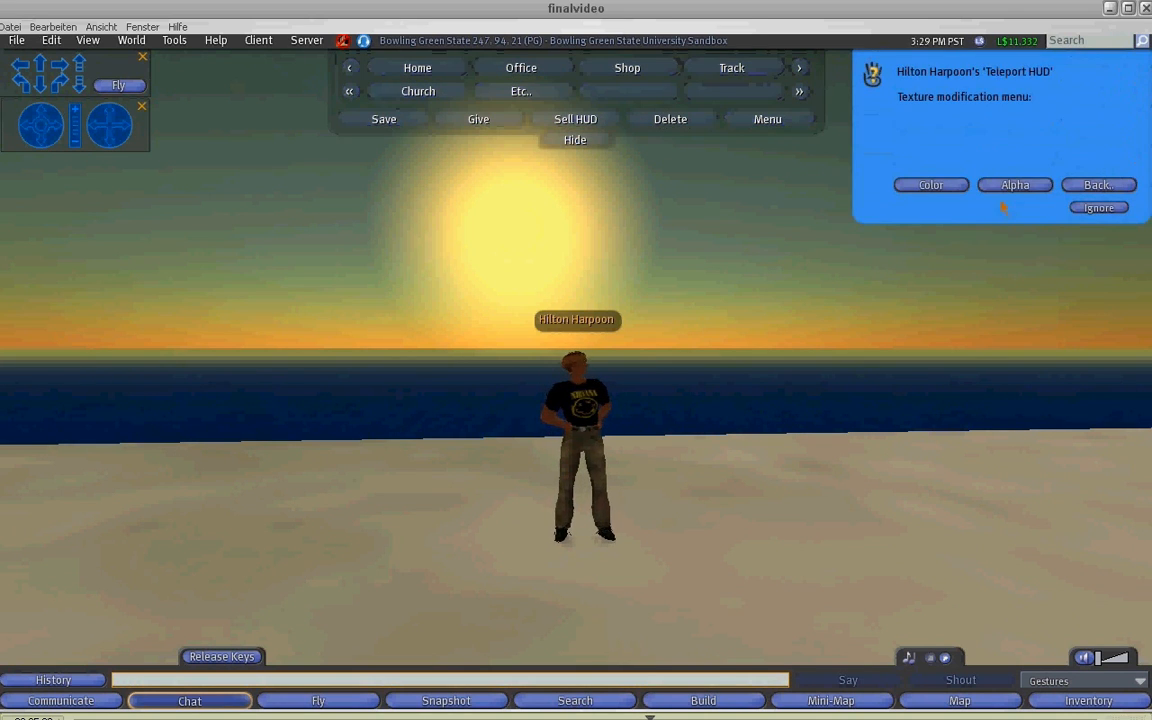
left_click(1014, 184)
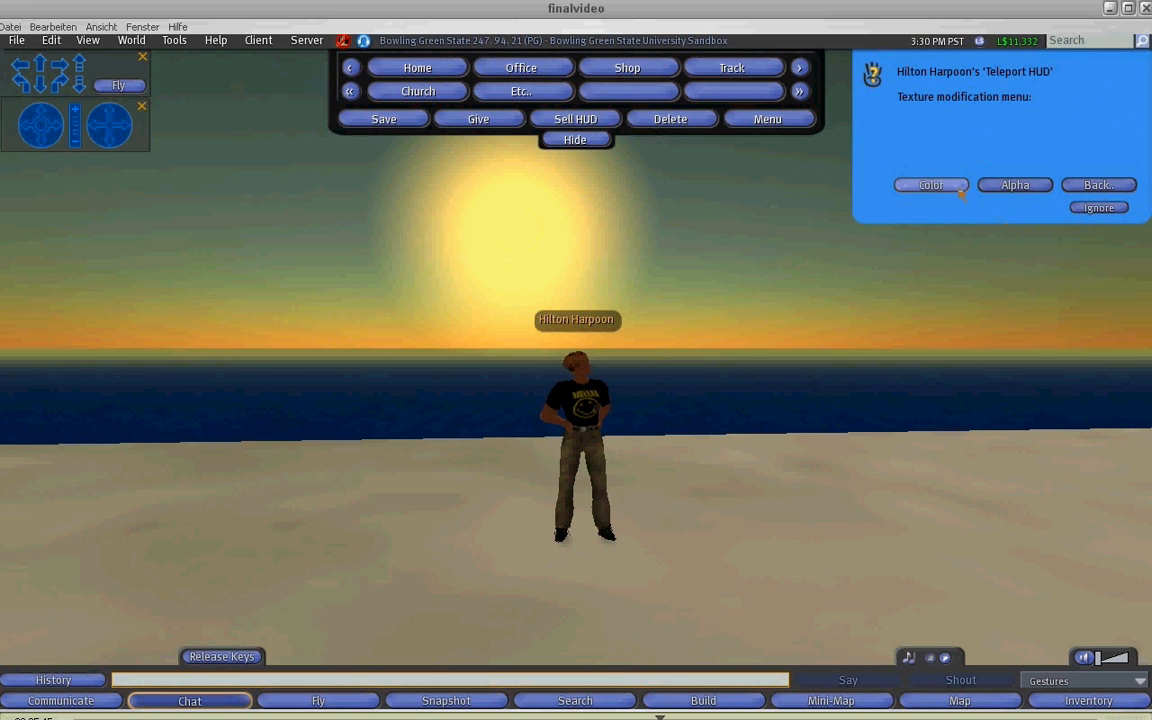
left_click(928, 184)
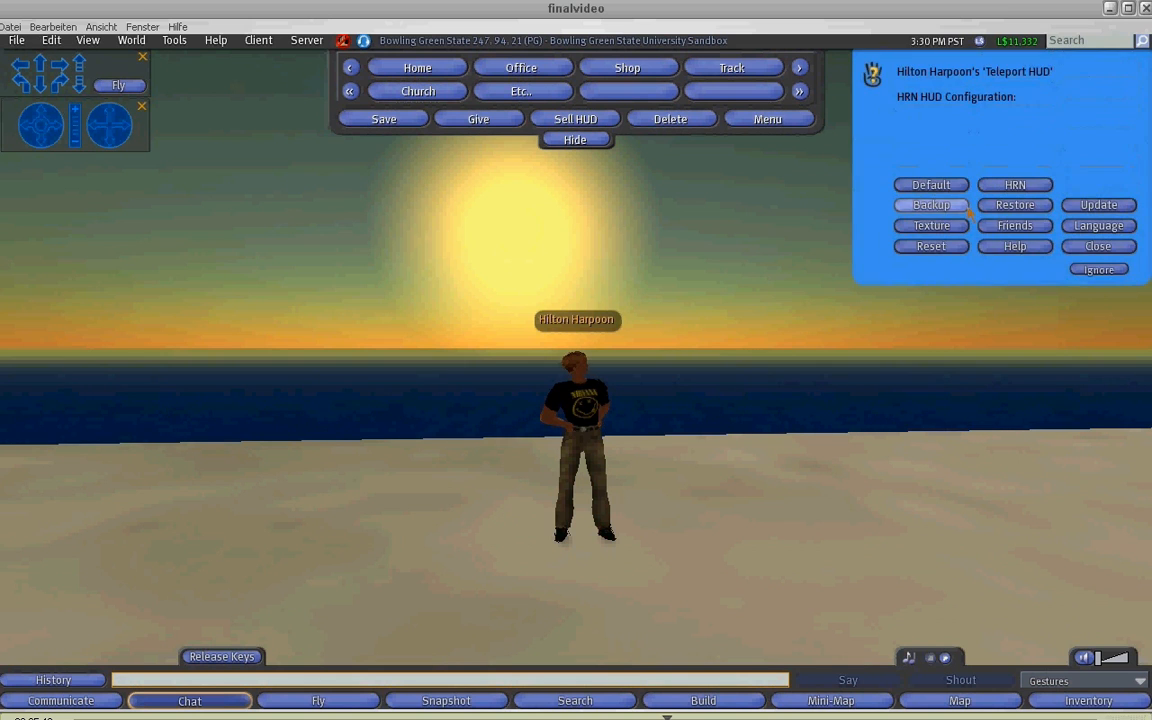
Bring up the HUD's language selection choices from its menu
left_click(1096, 246)
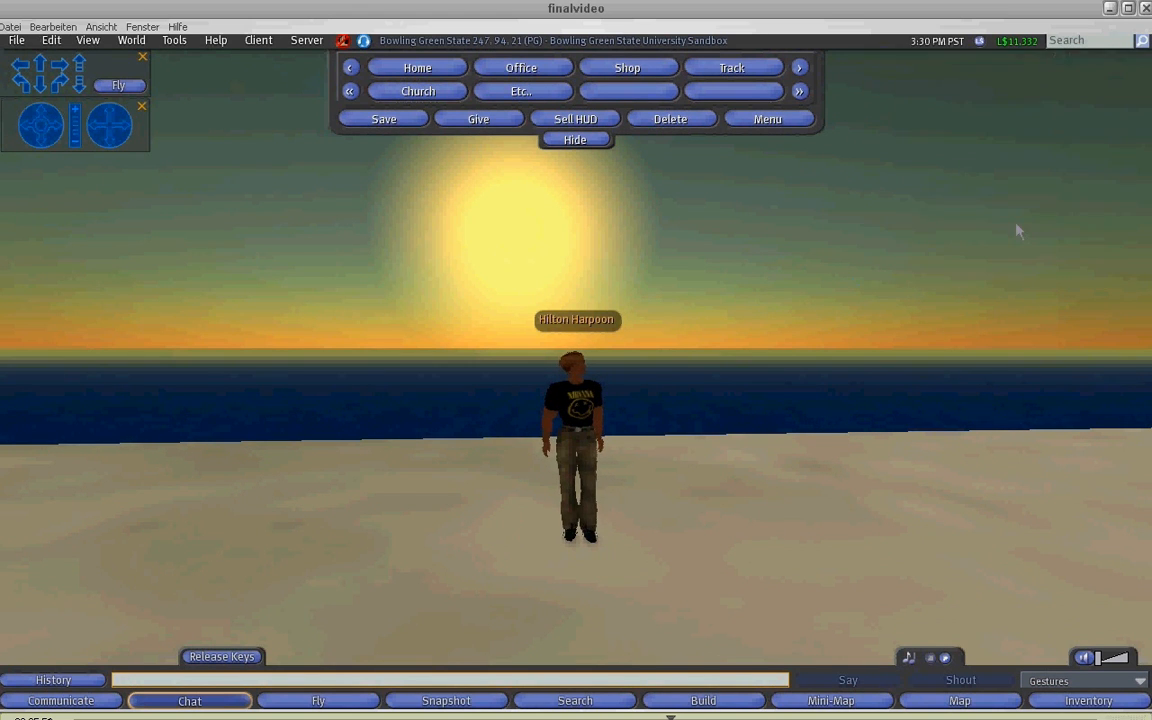
left_click(768, 118)
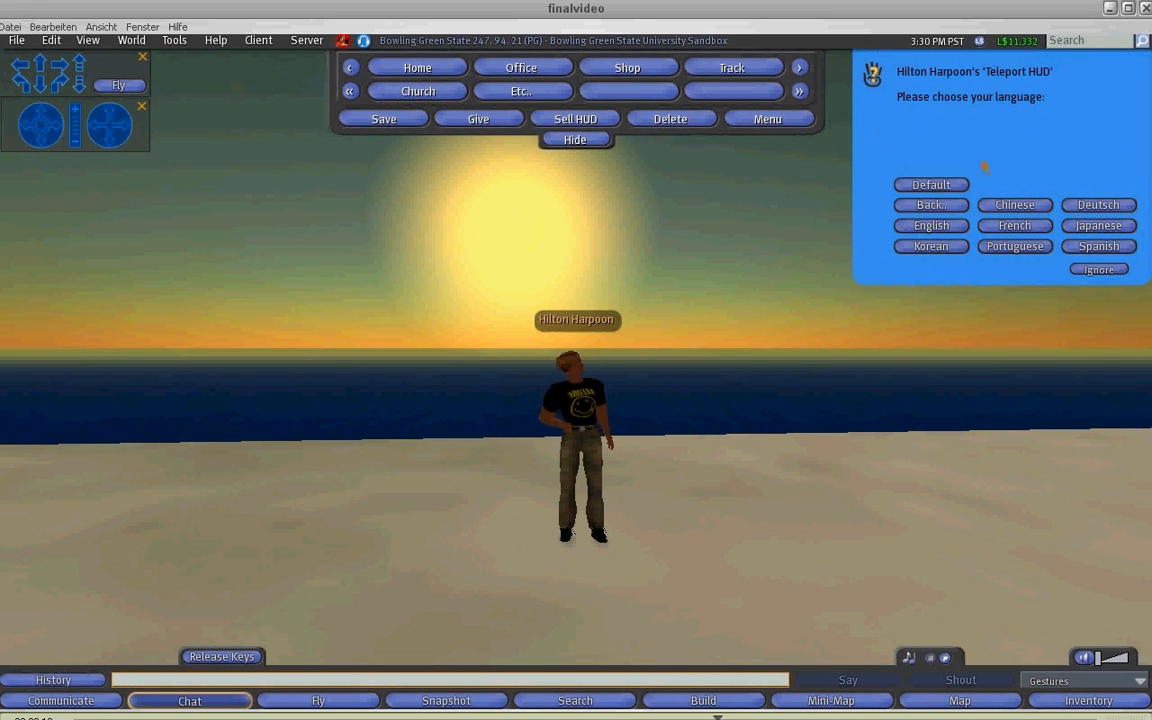
Switch the HUD's labels to Chinese, then back to English until loading finishes
left_click(1014, 204)
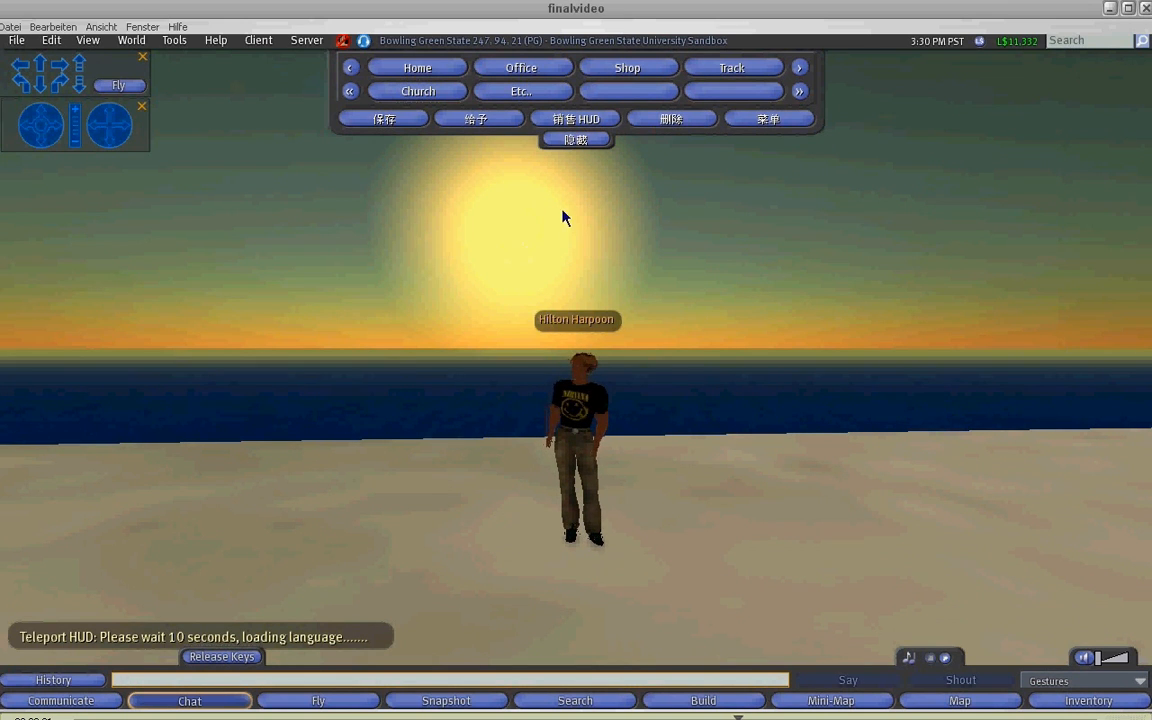
mouse_move(532, 200)
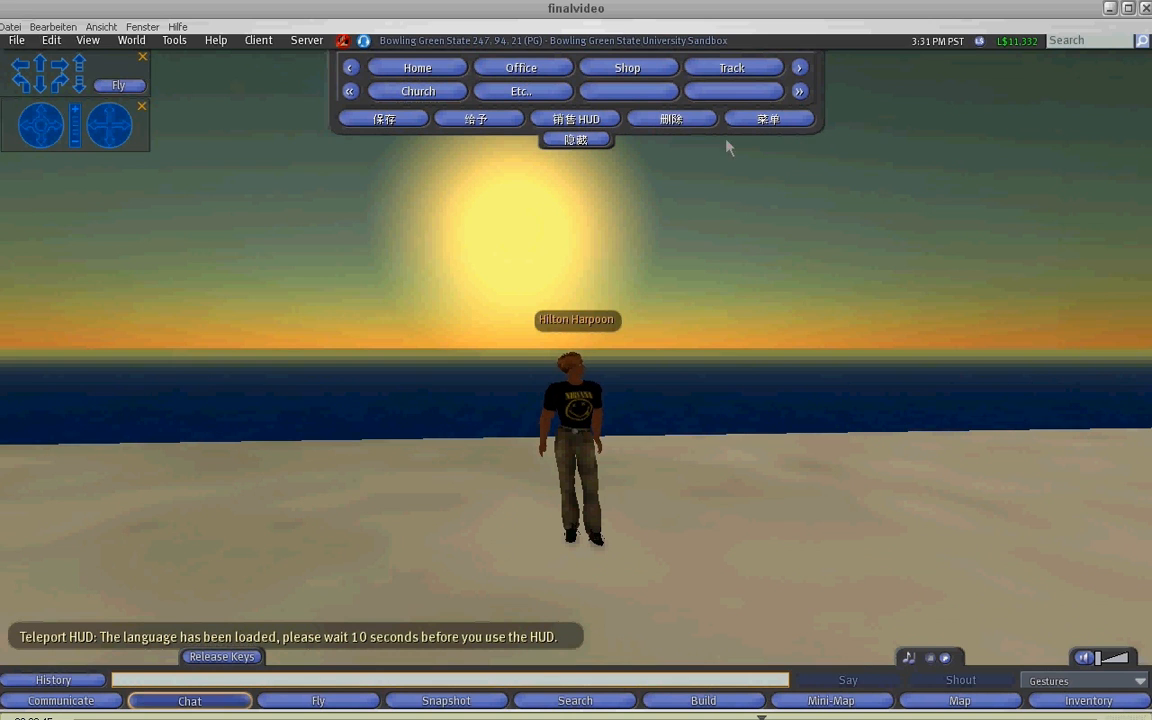
mouse_move(720, 204)
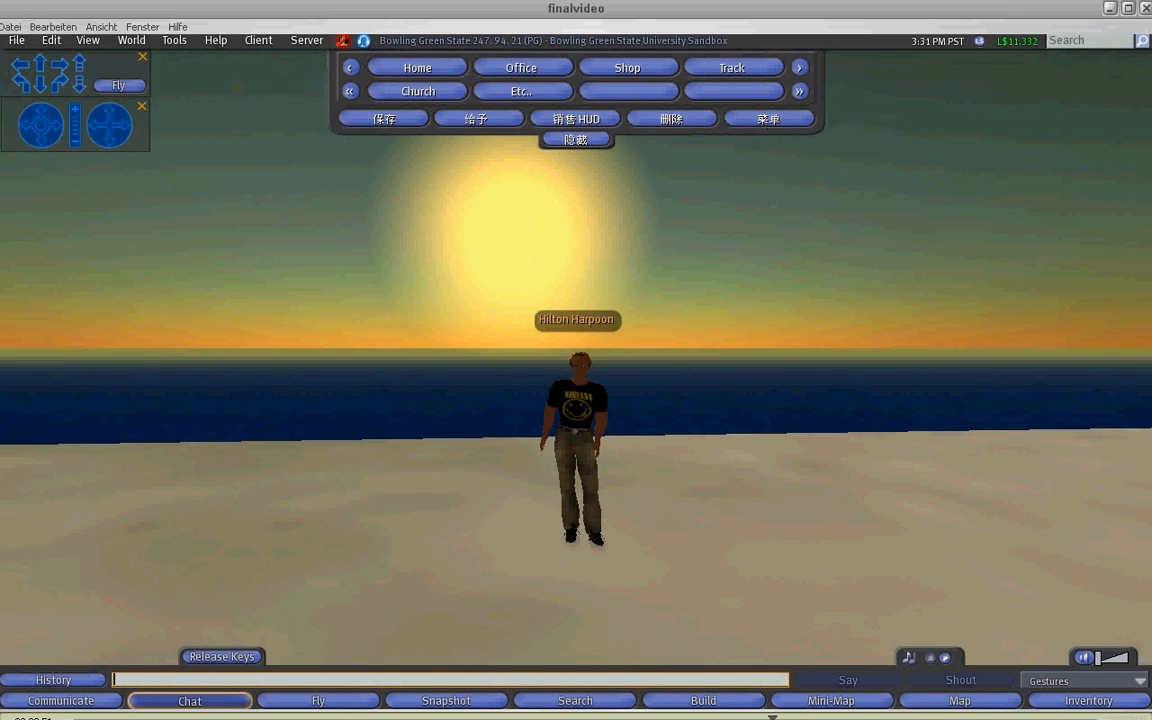
left_click(768, 118)
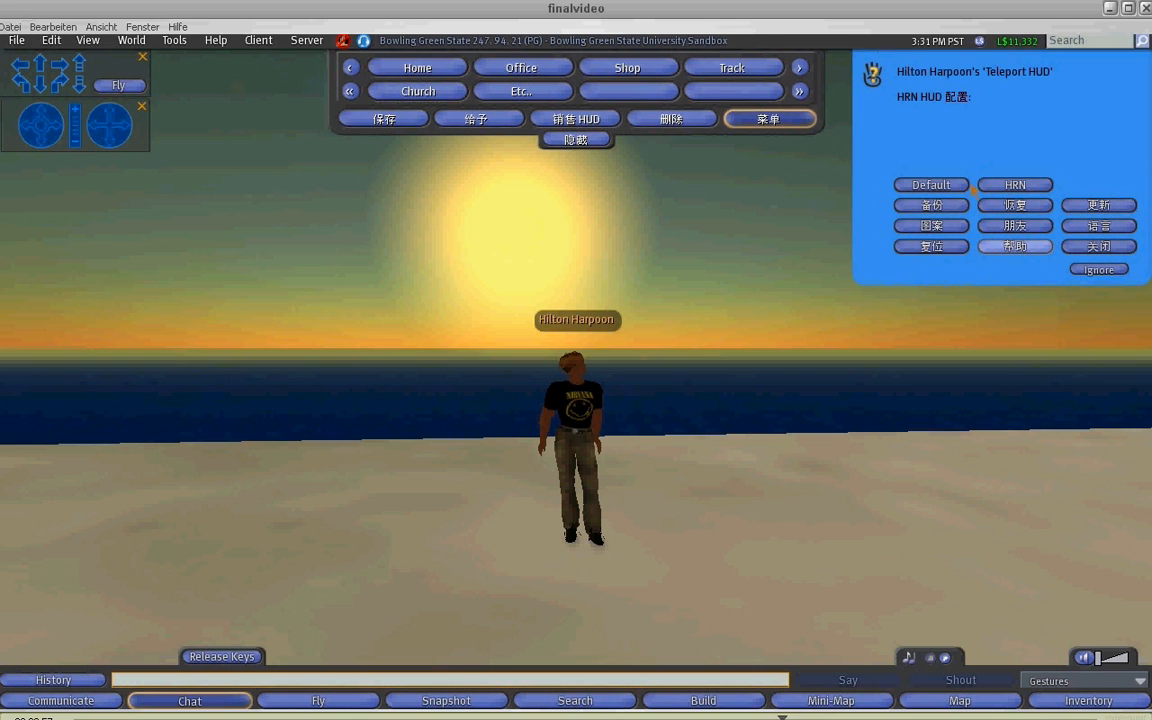
left_click(930, 184)
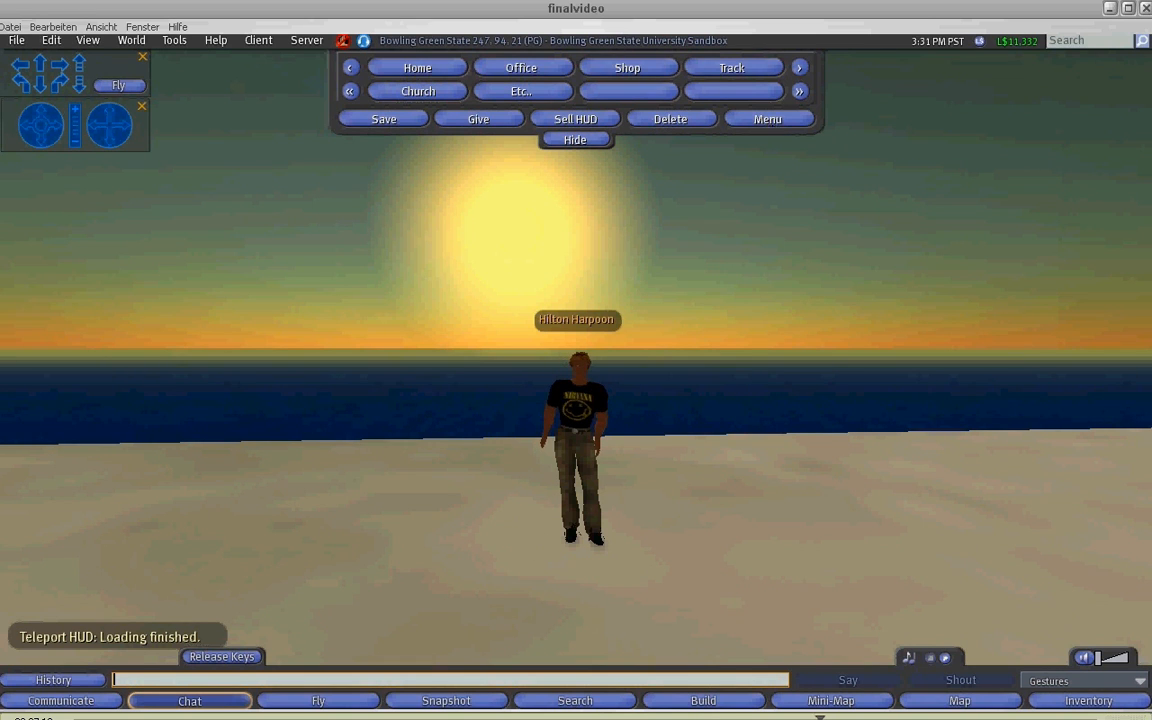
Bring up the HUD Menu, read the German help notecard, and leave configuration open
left_click(768, 118)
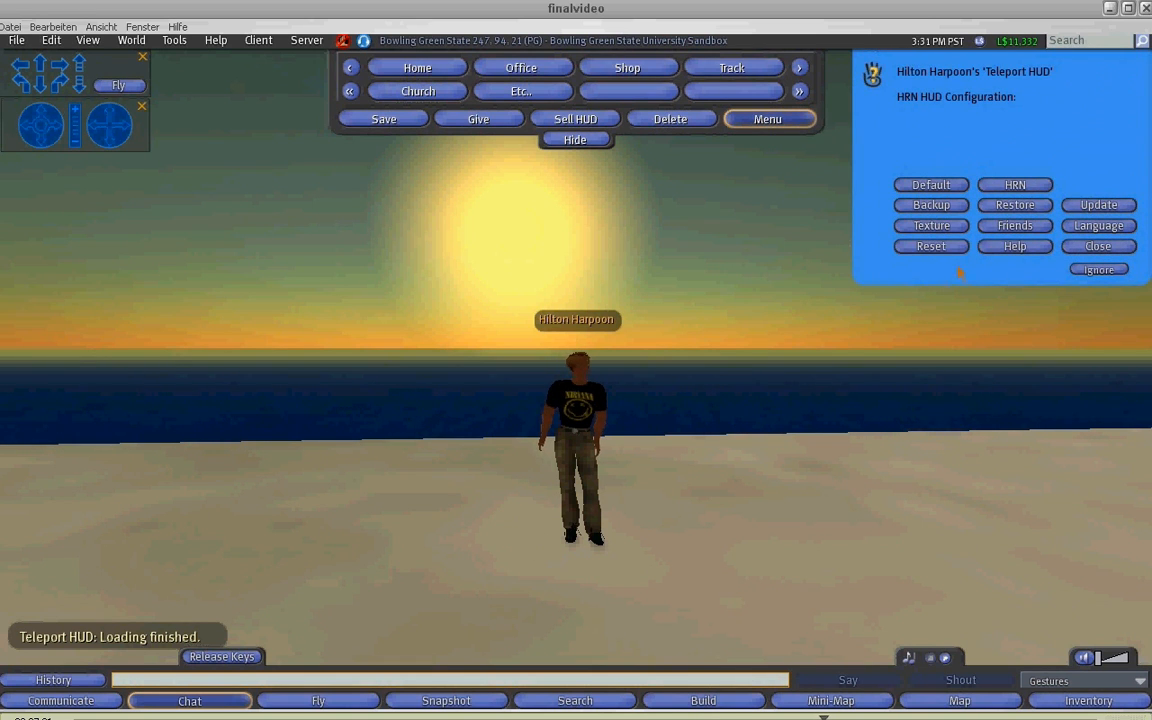
left_click(1096, 246)
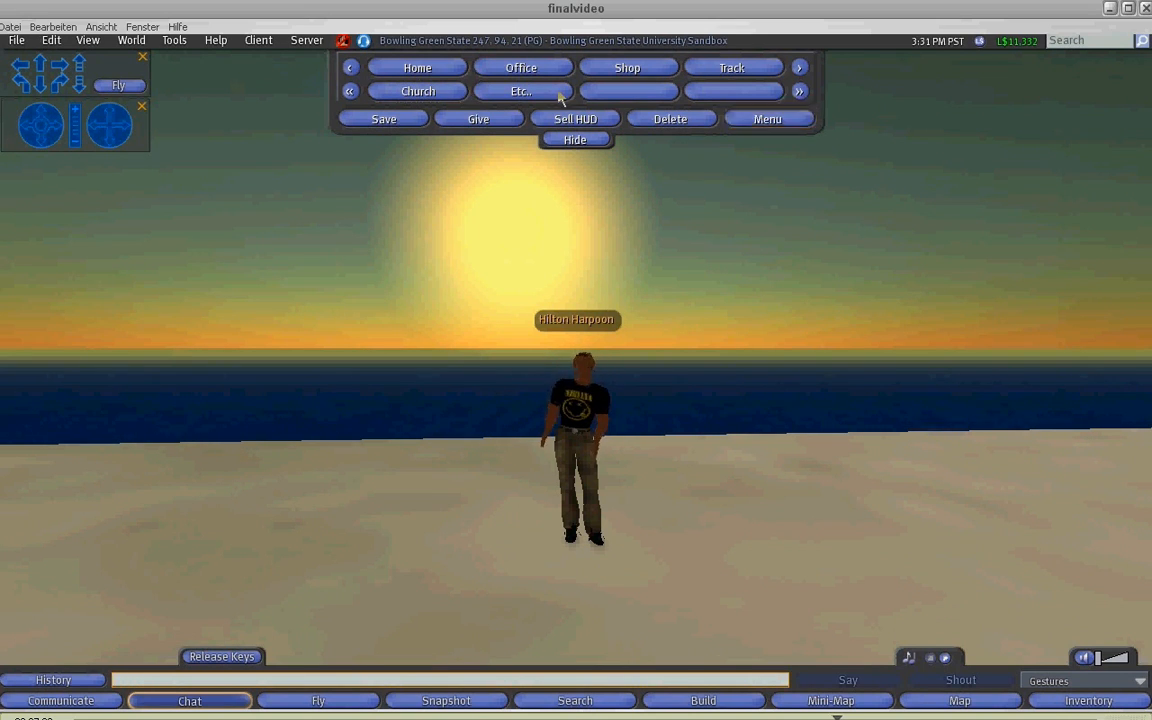
left_click(768, 118)
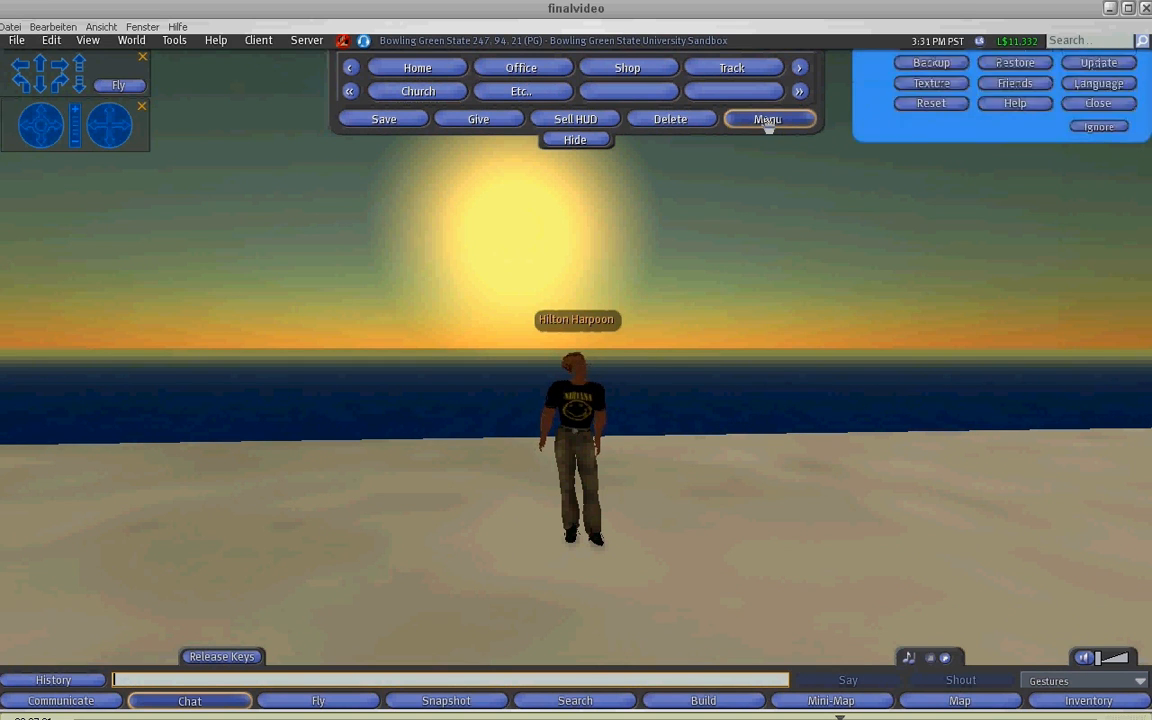
left_click(768, 120)
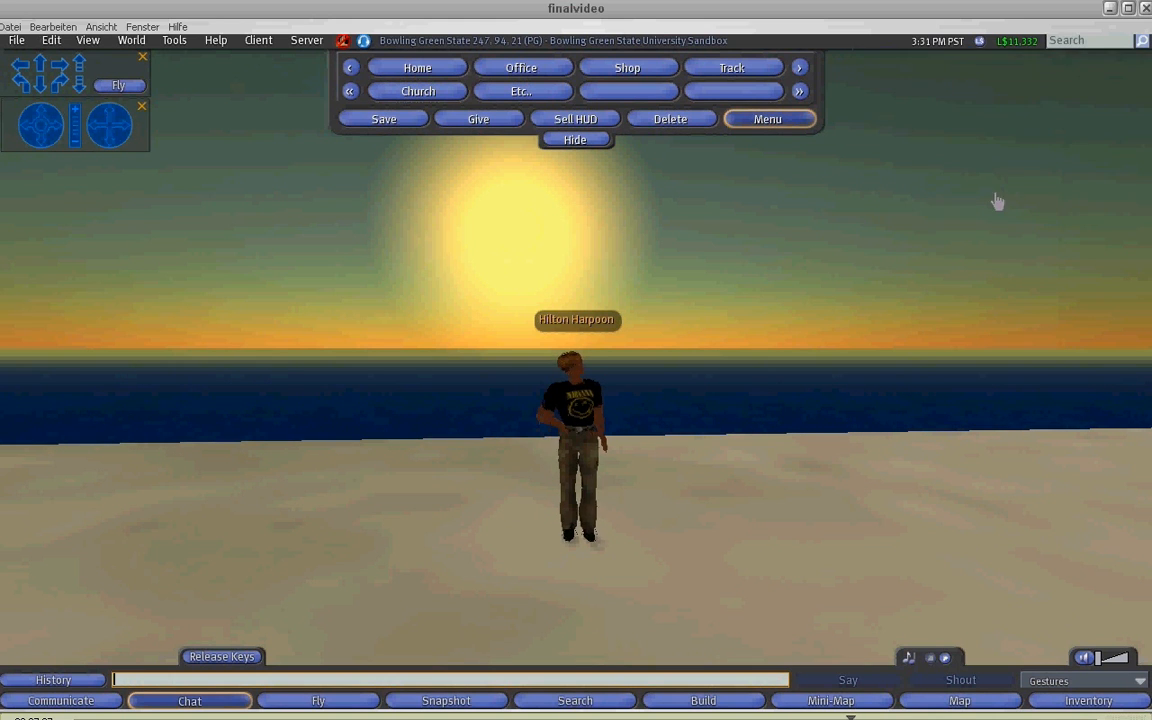
mouse_move(922, 216)
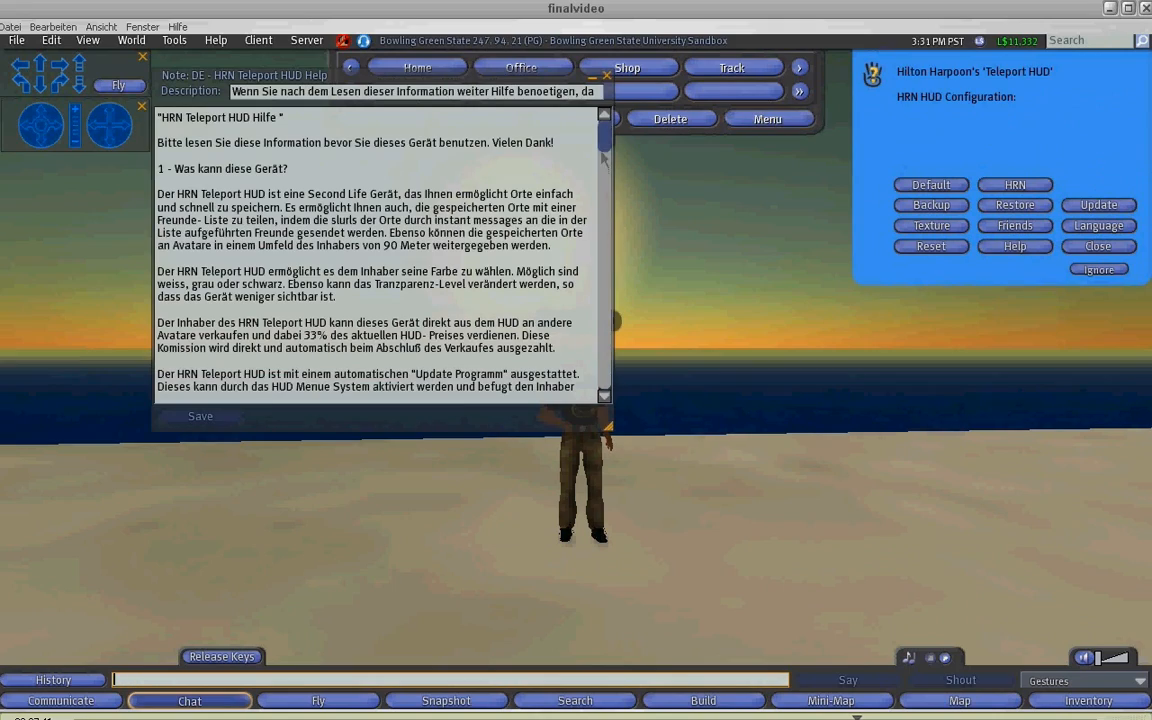
scroll("down", 3)
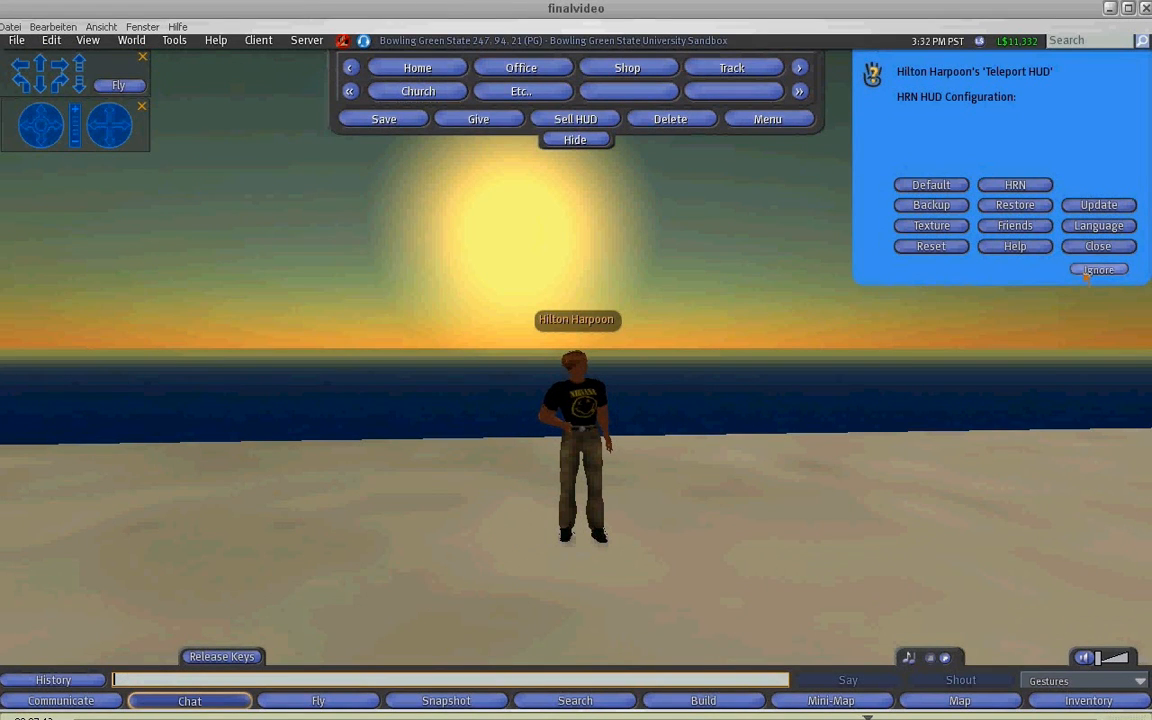
Dismiss the dialog and save the spot as locations 'uzruitiu' and 'jhgkgkj'
left_click(1096, 246)
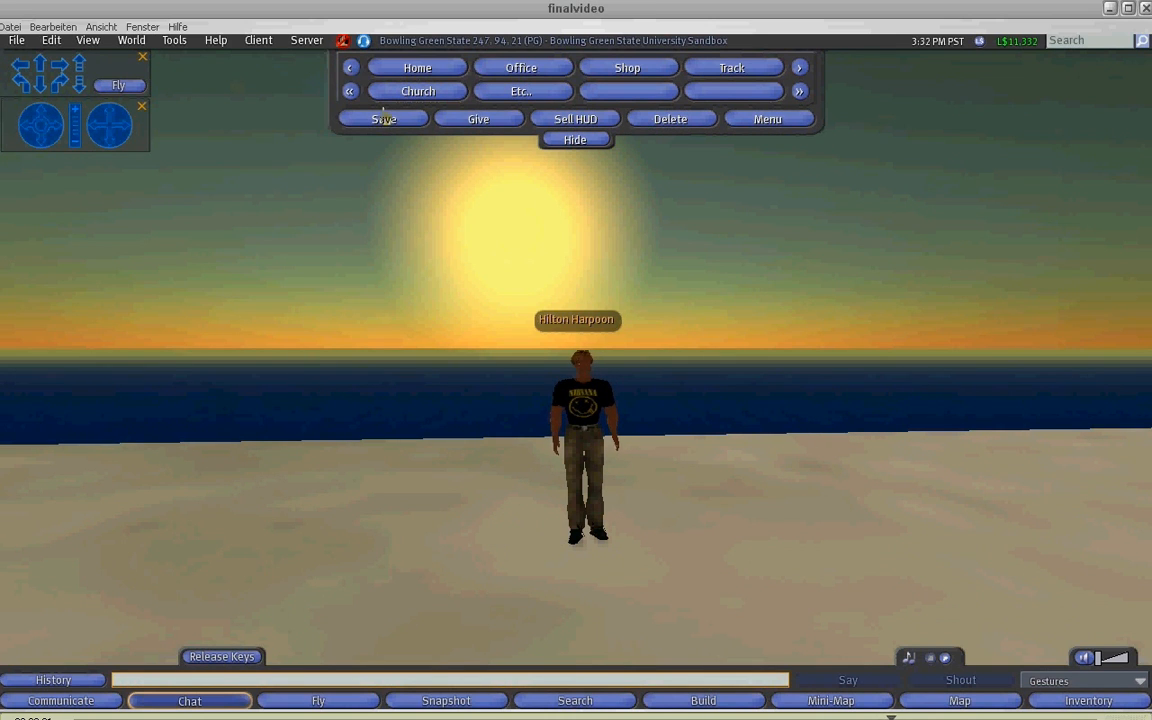
left_click(384, 118)
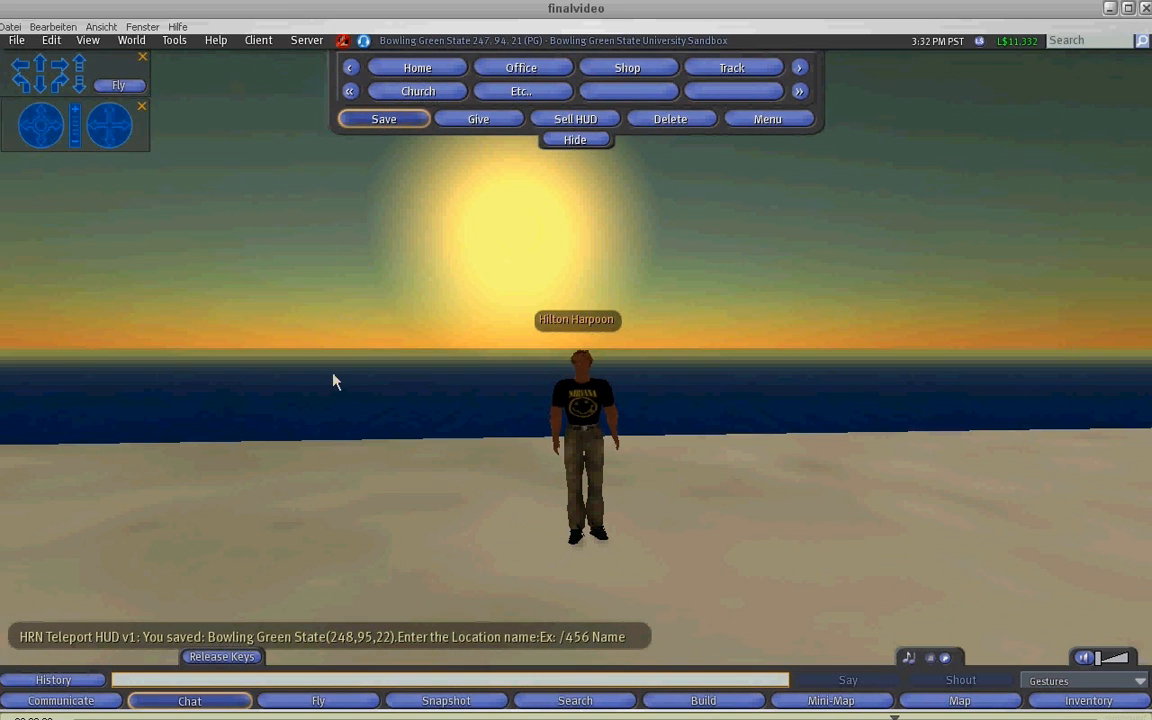
type("uzruitiu")
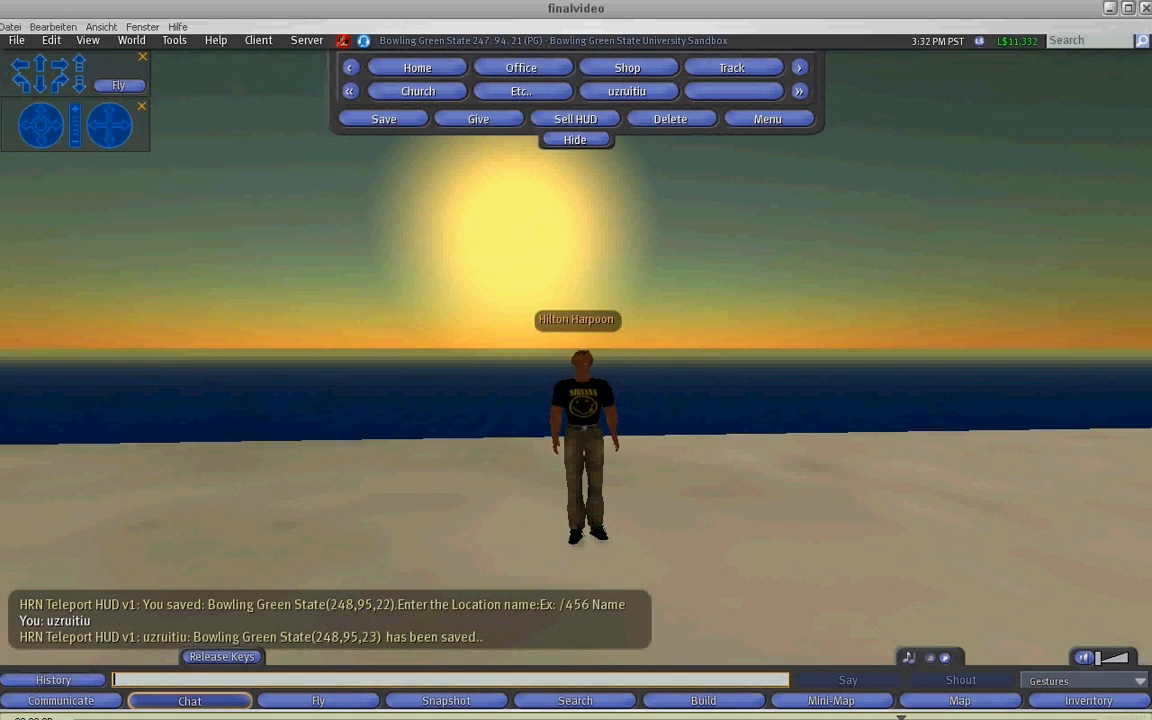
left_click(384, 118)
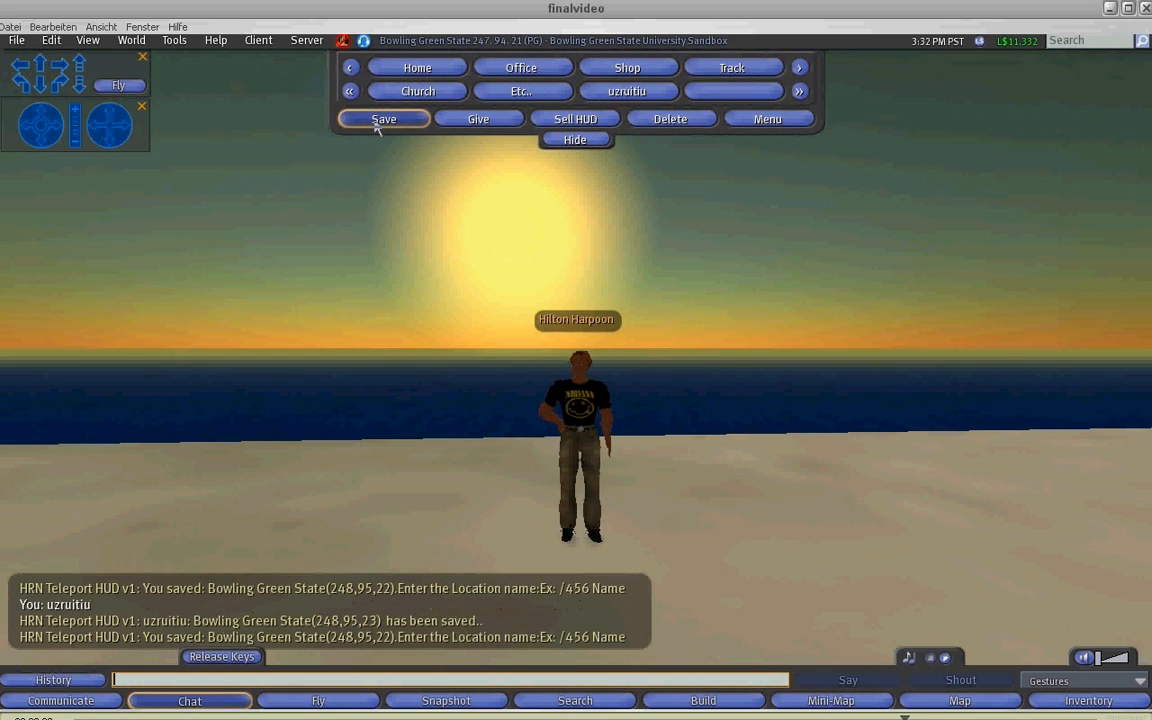
type("jhgkgkj")
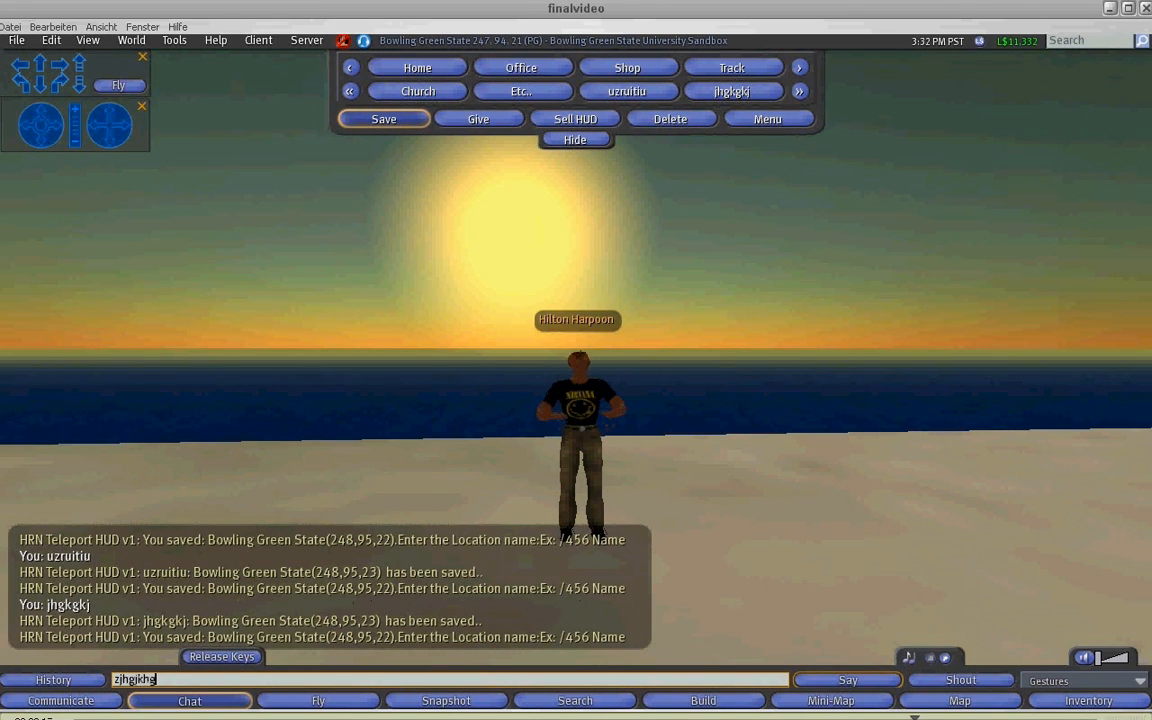
Save a third location for this spot and return to the first HUD page
left_click(384, 118)
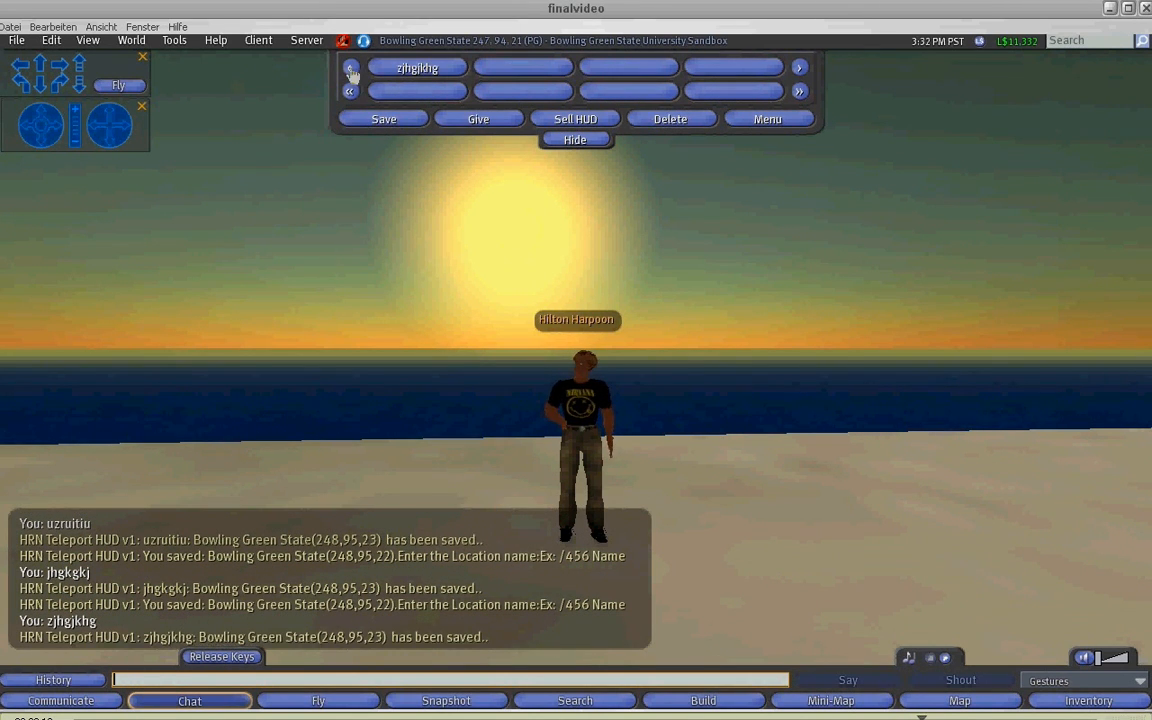
left_click(350, 68)
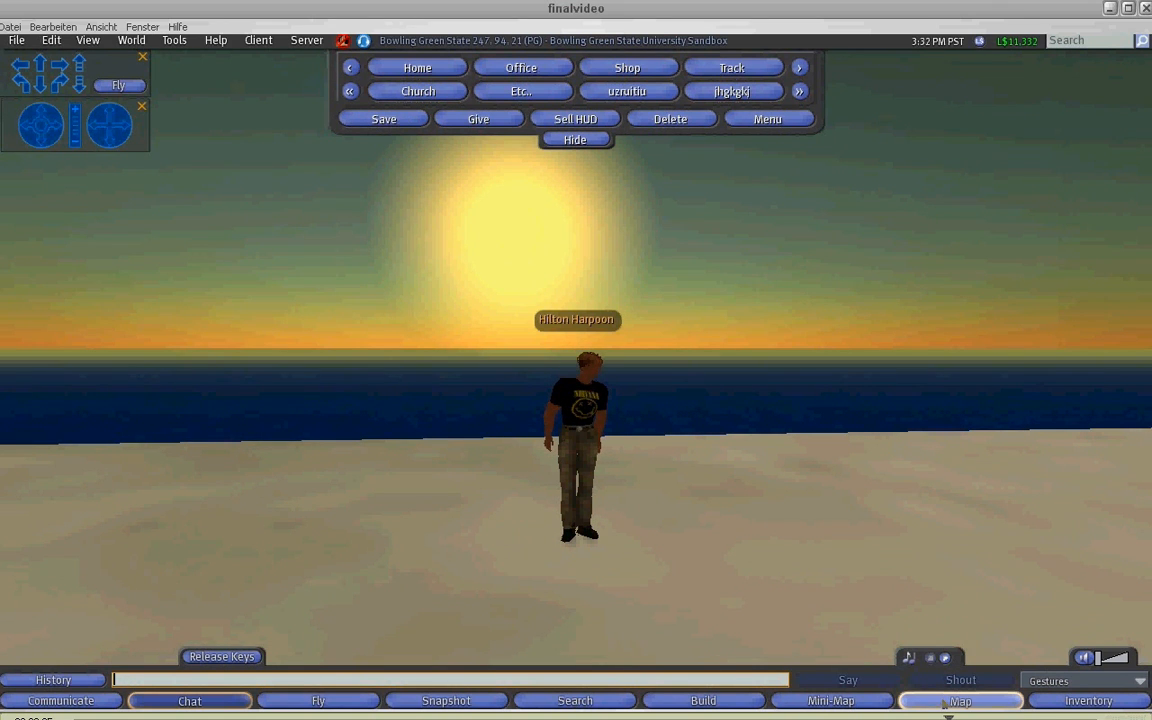
Teleport to another Bowling Green State spot using the world map and a HUD location
left_click(960, 700)
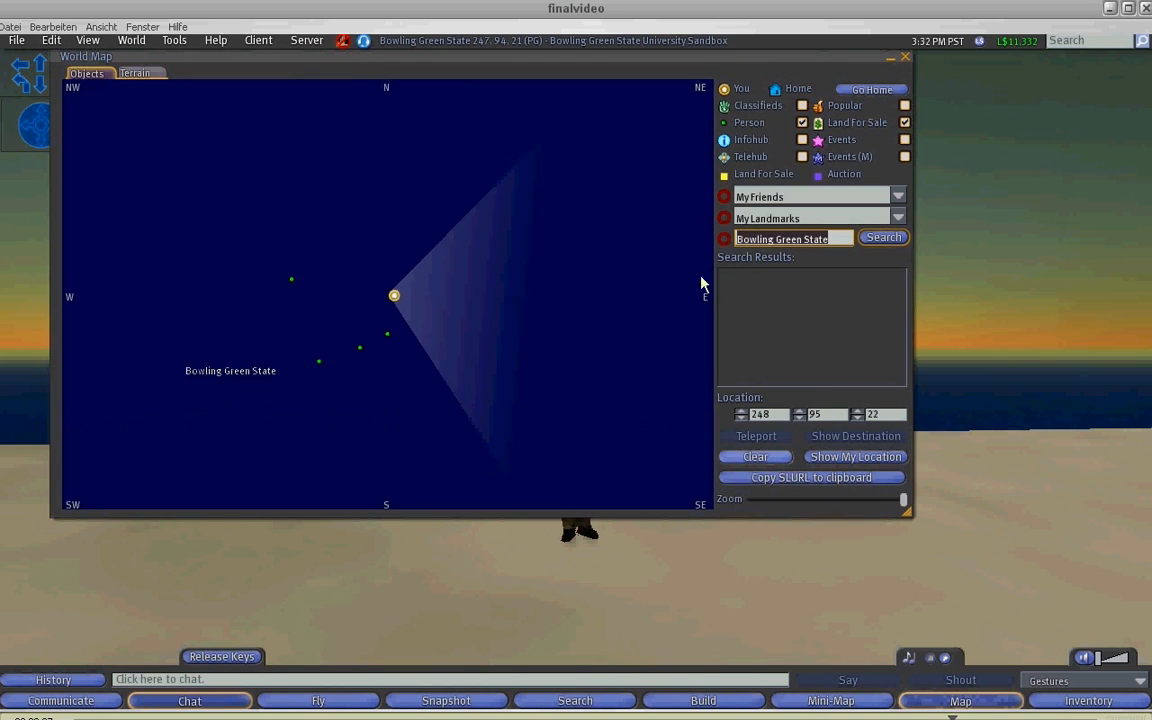
left_click(882, 236)
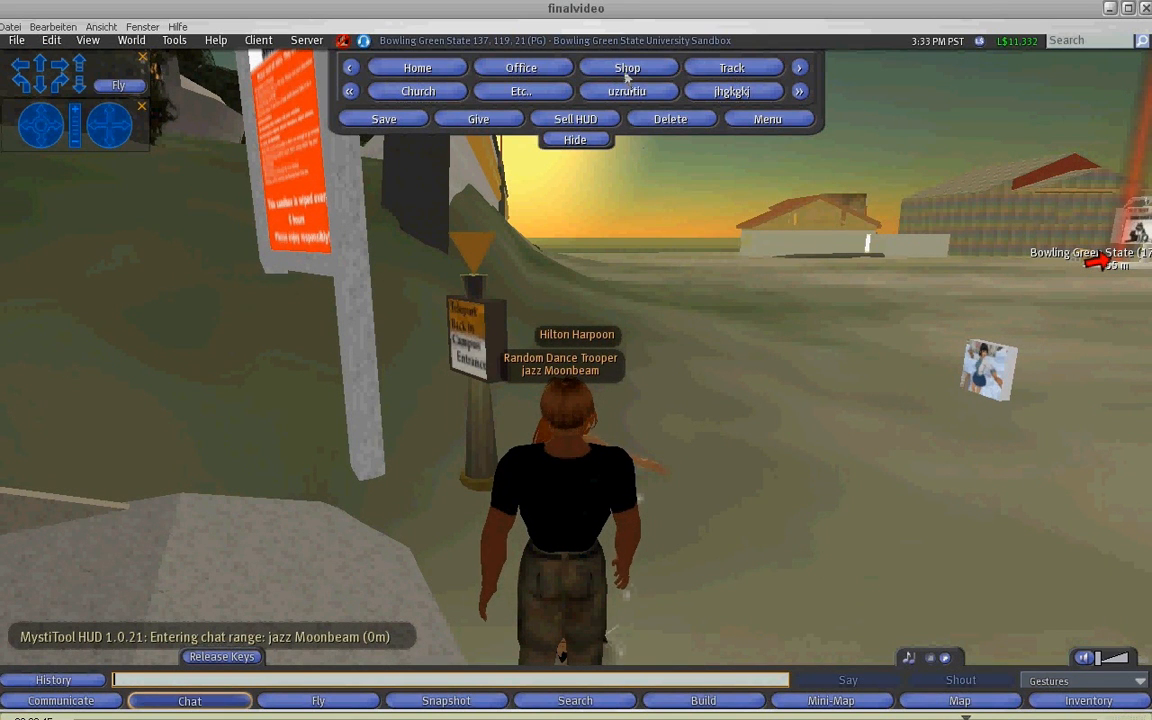
left_click(960, 700)
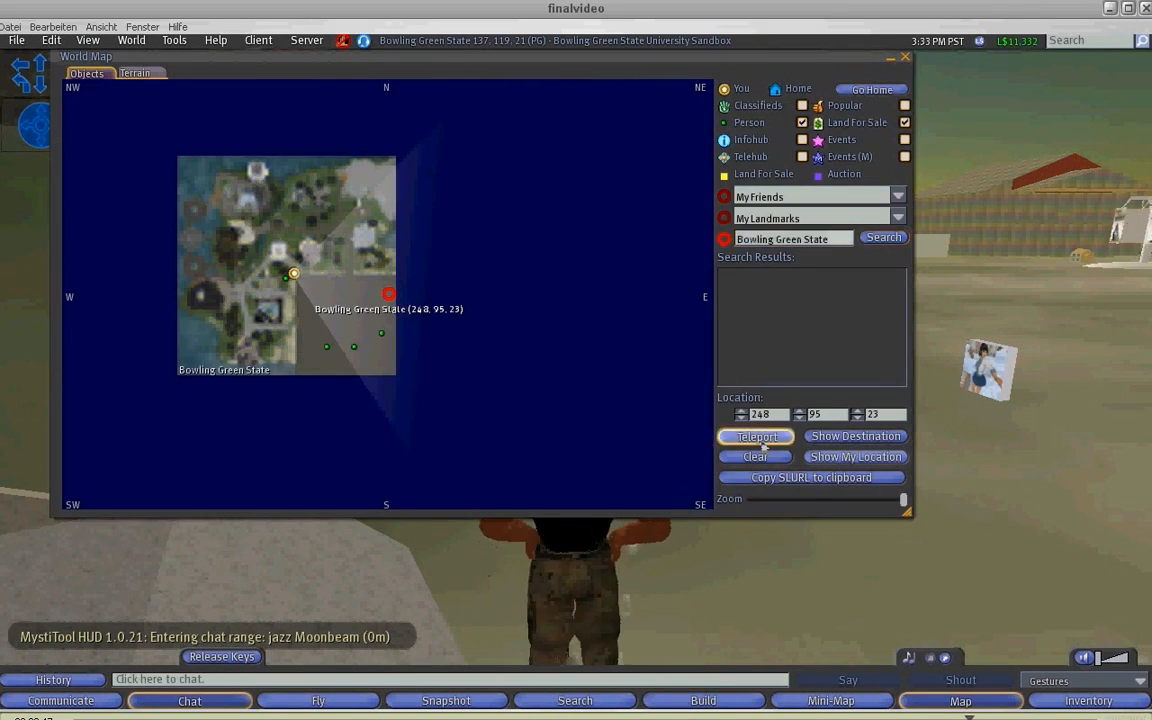
left_click(756, 436)
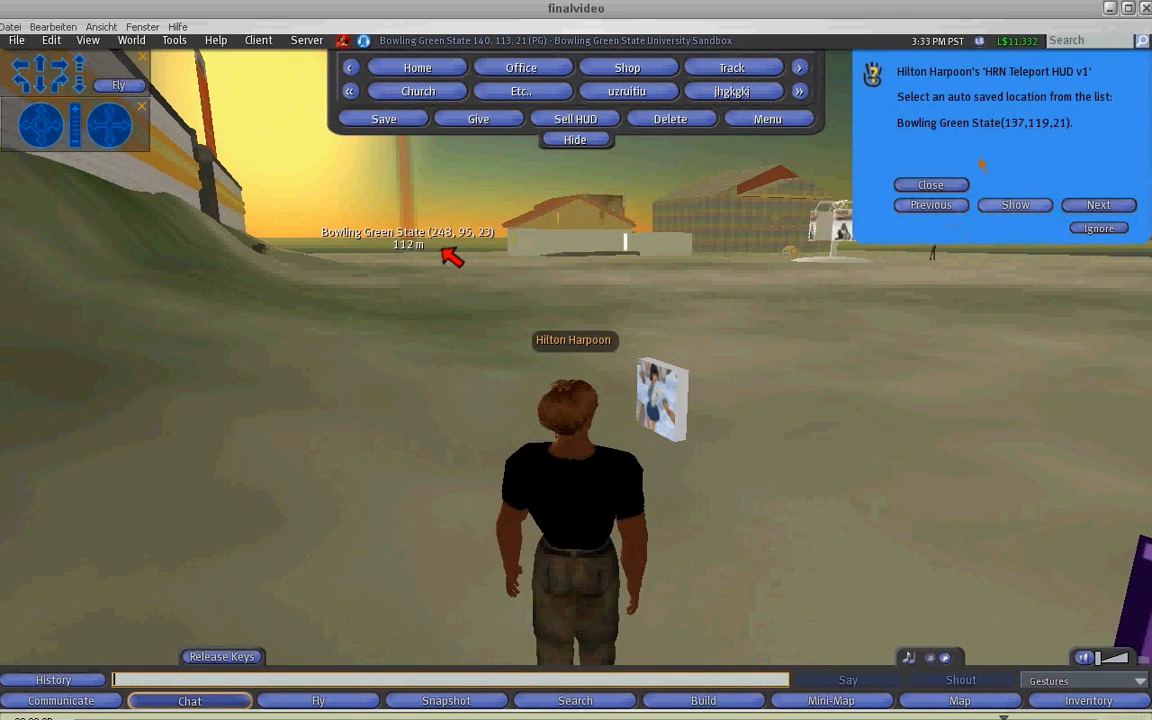
Show the auto-saved history location on the world map, then close the map
left_click(960, 700)
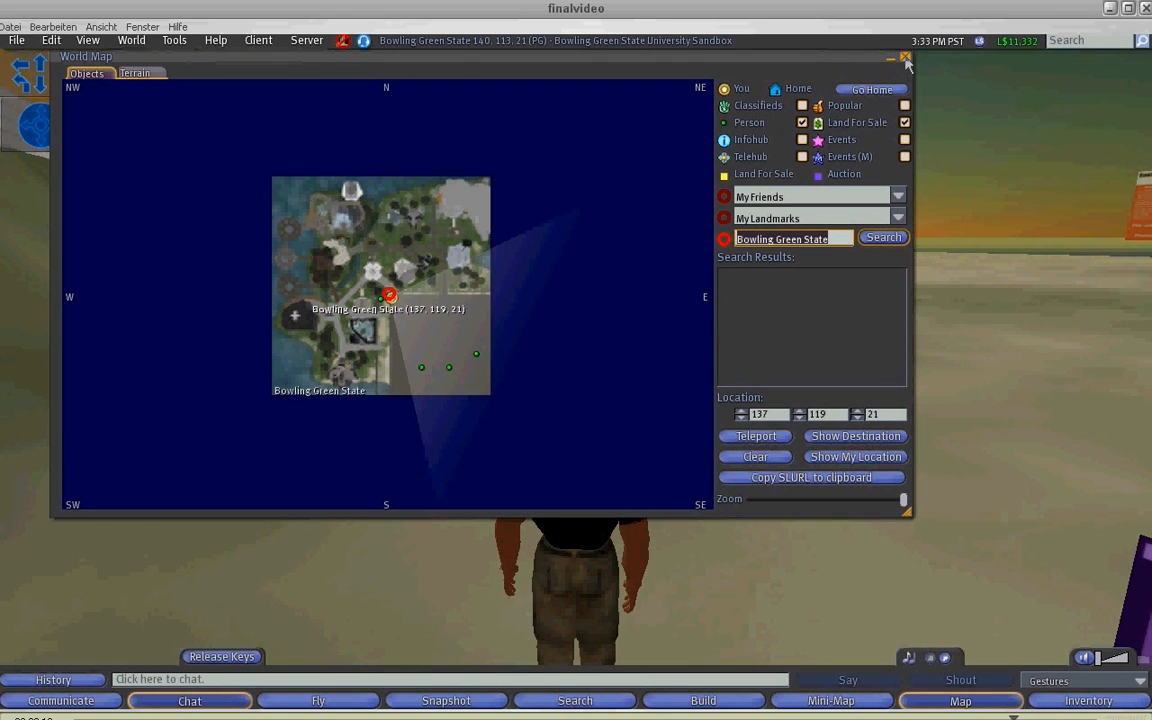
left_click(904, 56)
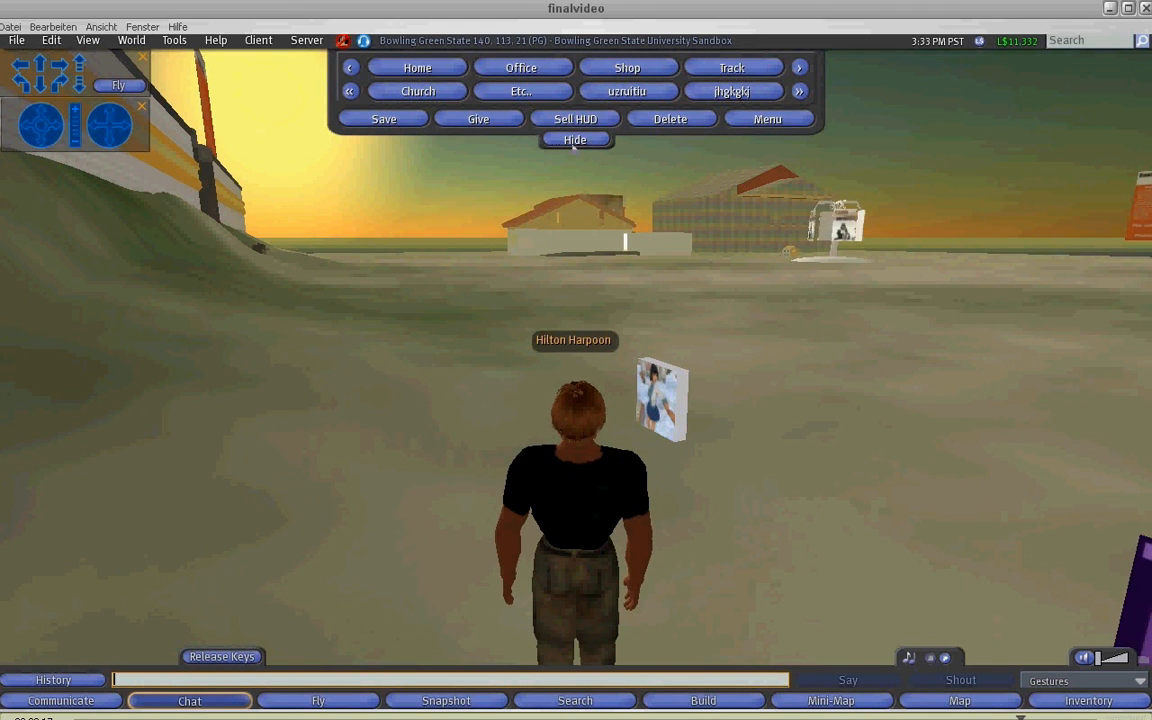
Hide the Teleport HUD, show it again, then hide it once more
left_click(576, 140)
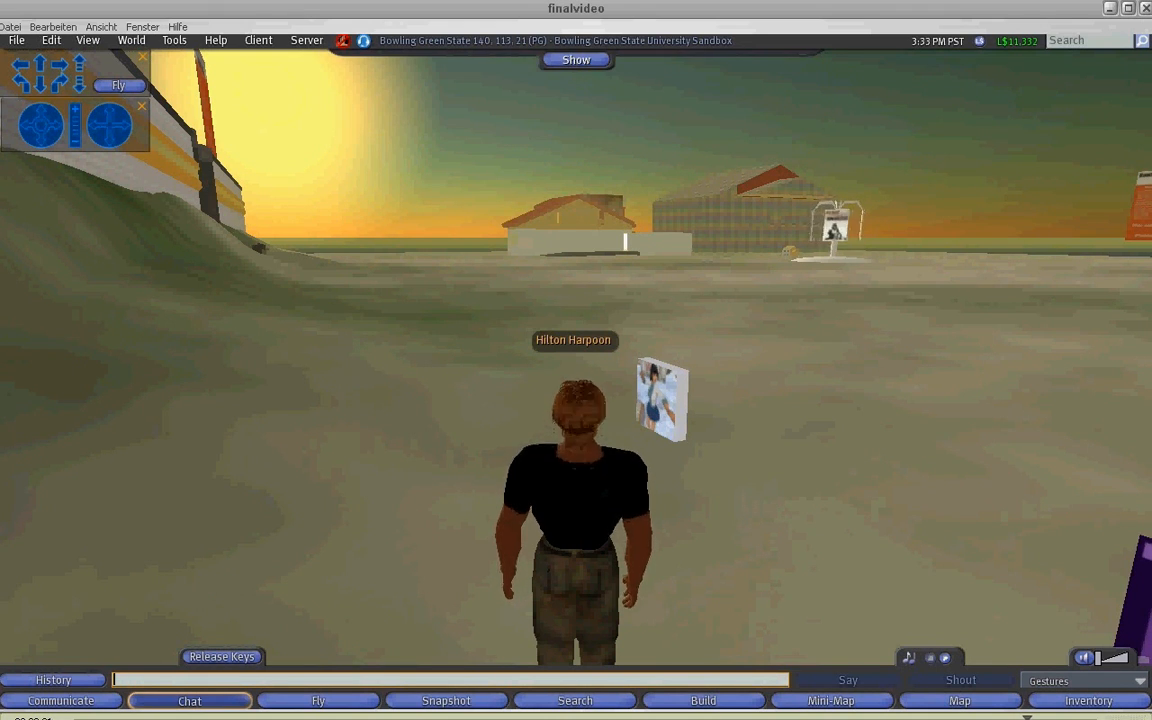
left_click(576, 60)
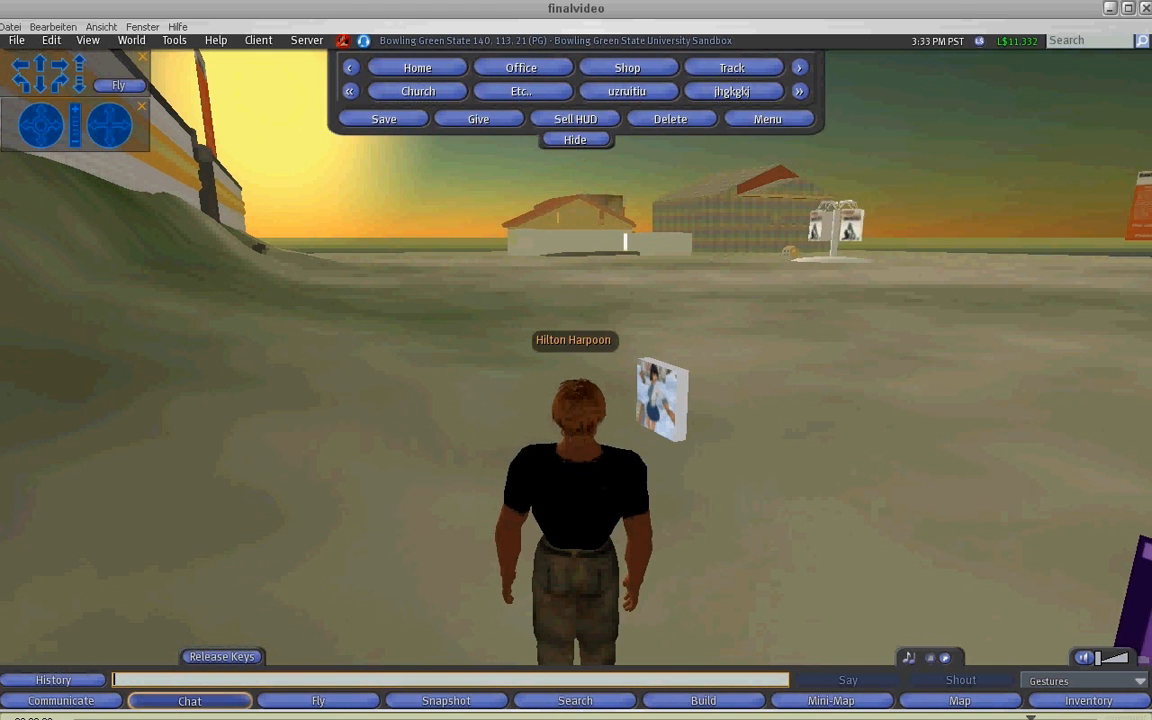
left_click(576, 140)
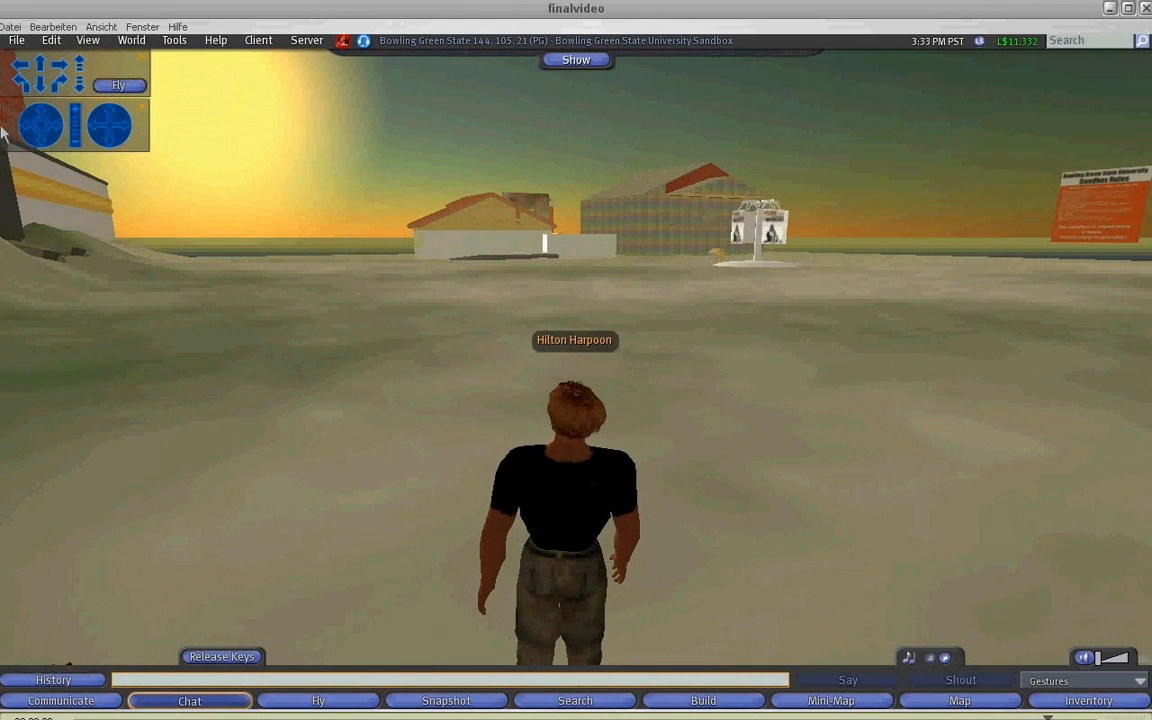
mouse_move(40, 124)
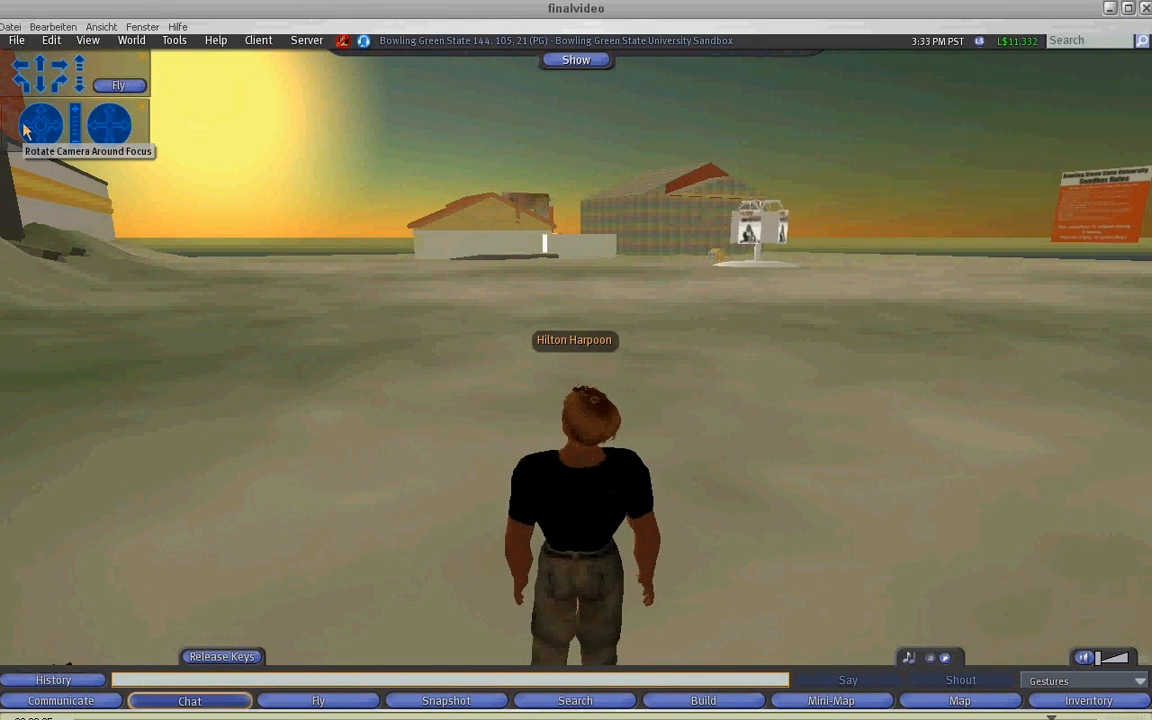
mouse_move(598, 100)
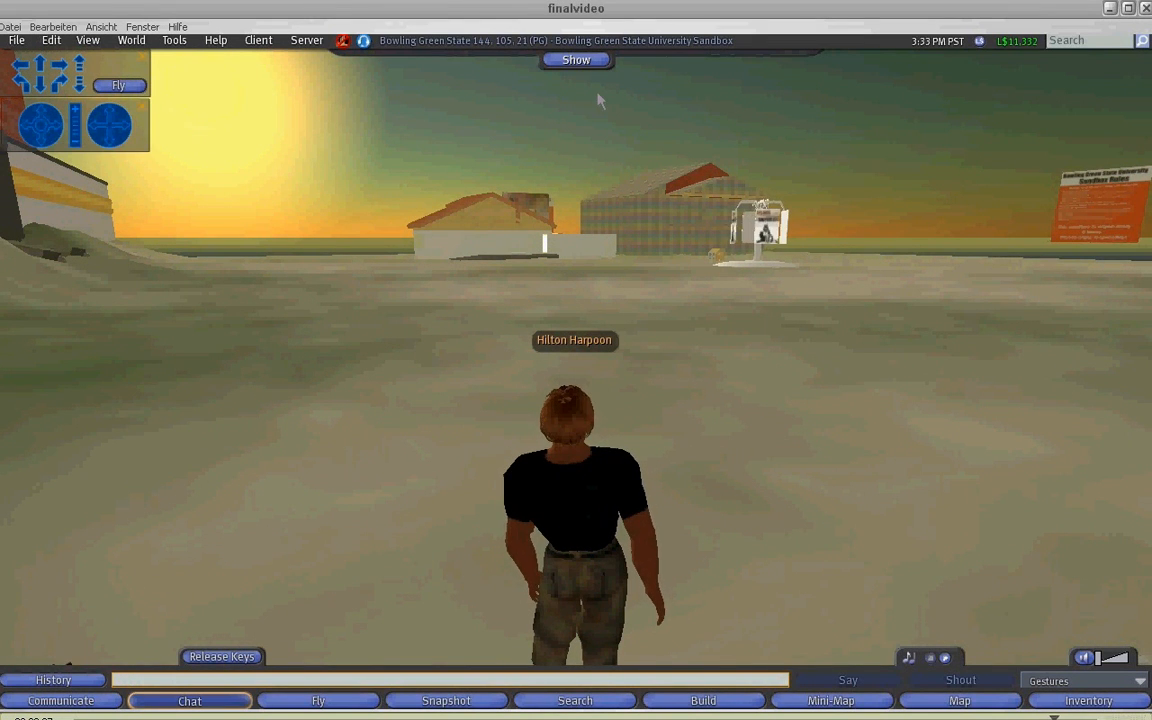